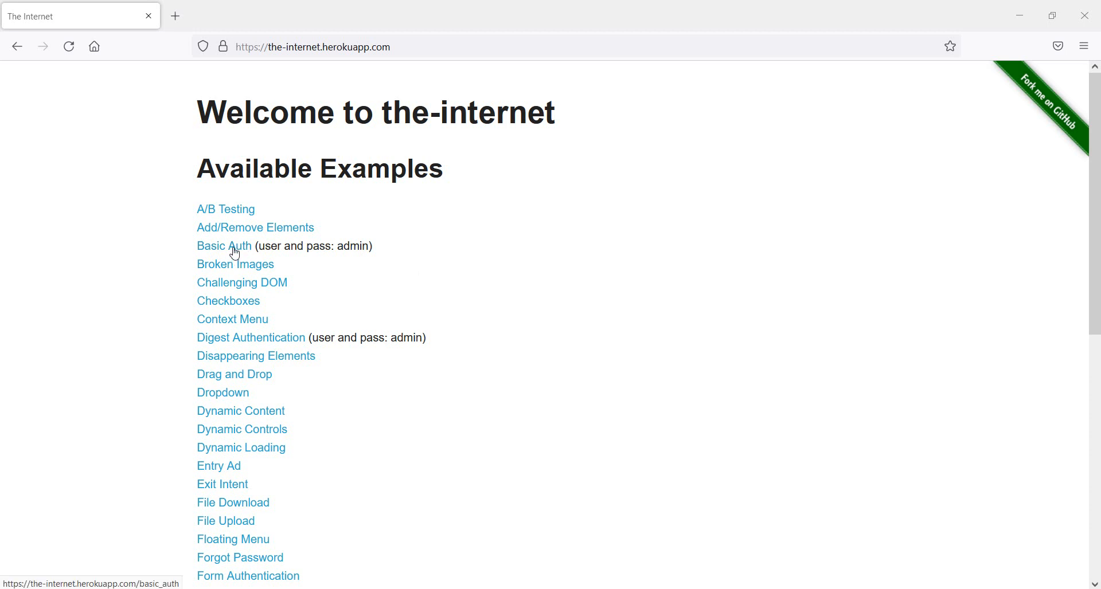
mouse_move(373, 266)
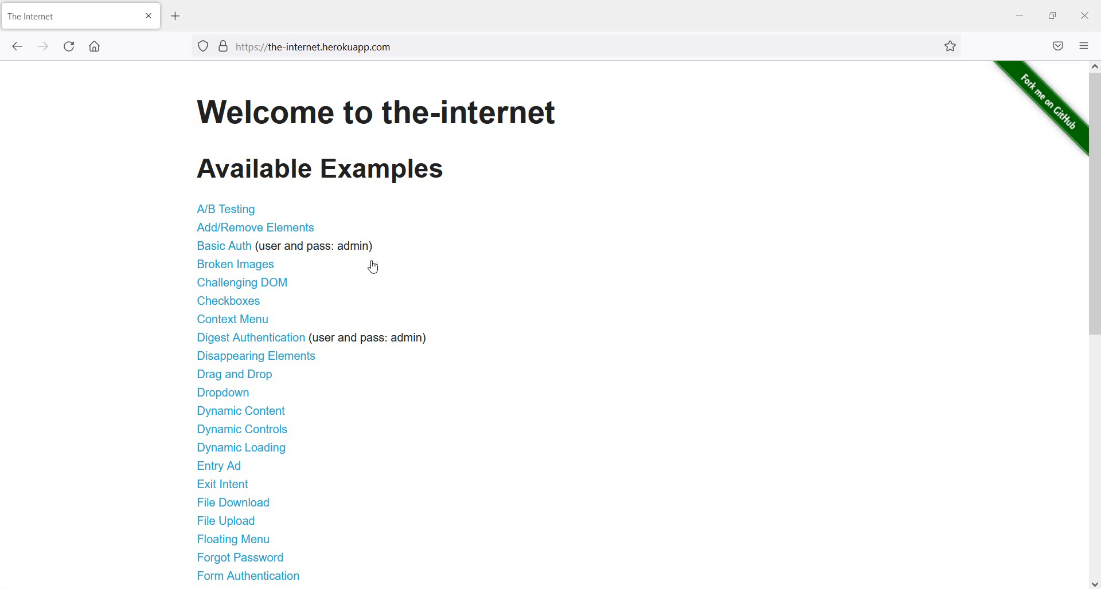
- Open the Basic Auth example, sign in as admin/admin, and decline saving the login
click(224, 245)
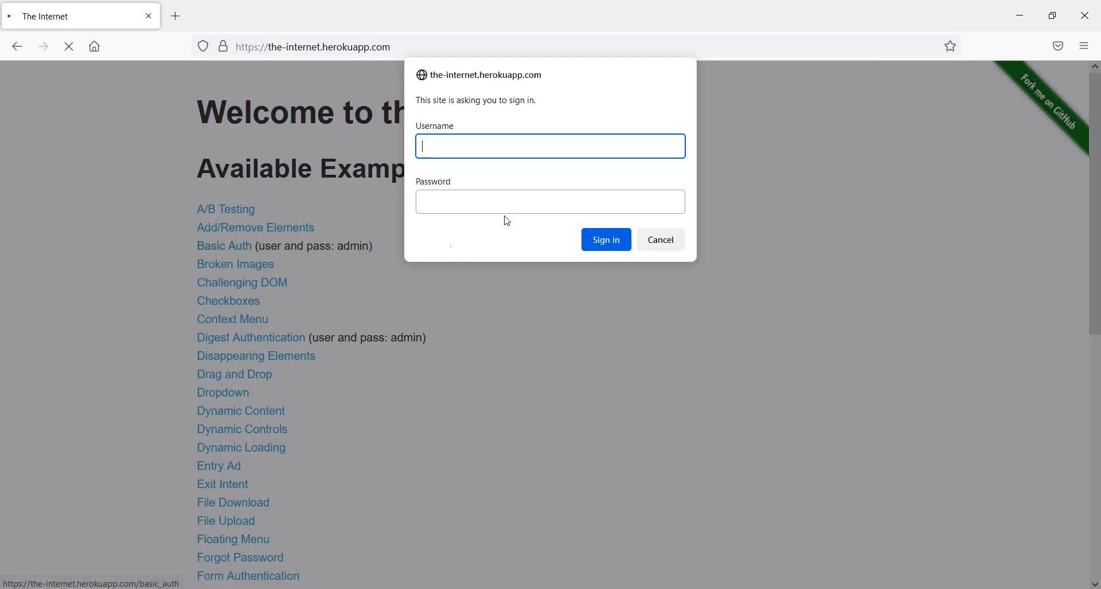
text(admin)
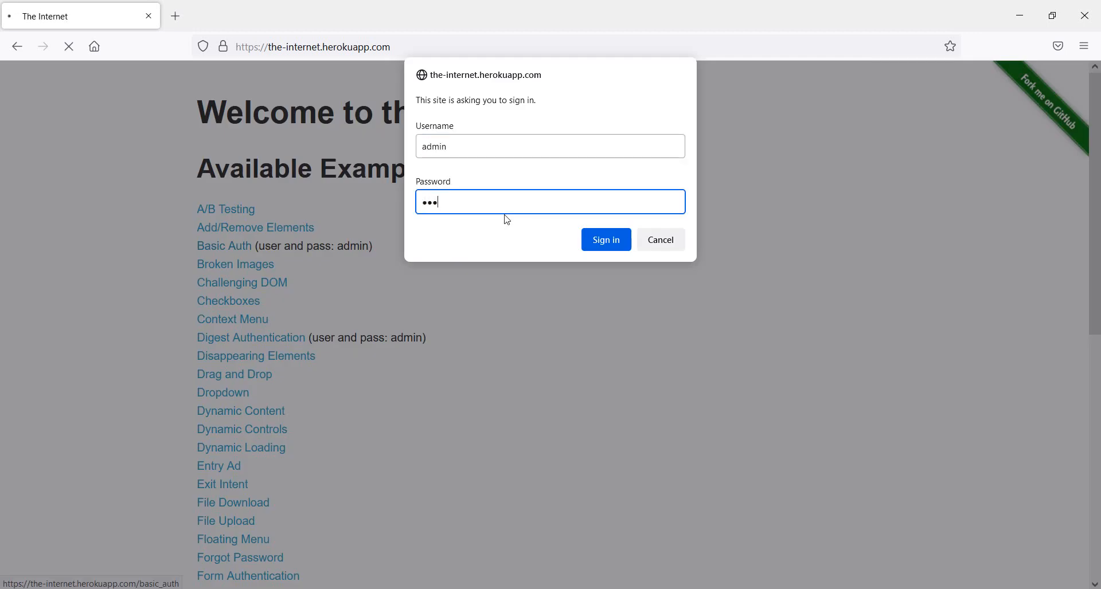
click(605, 239)
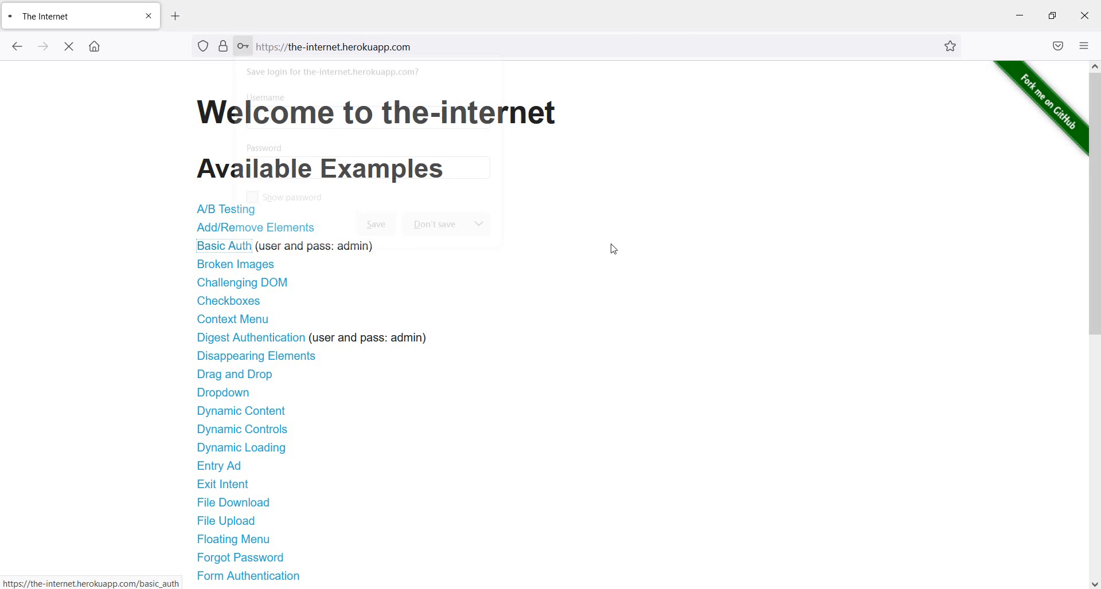
click(224, 245)
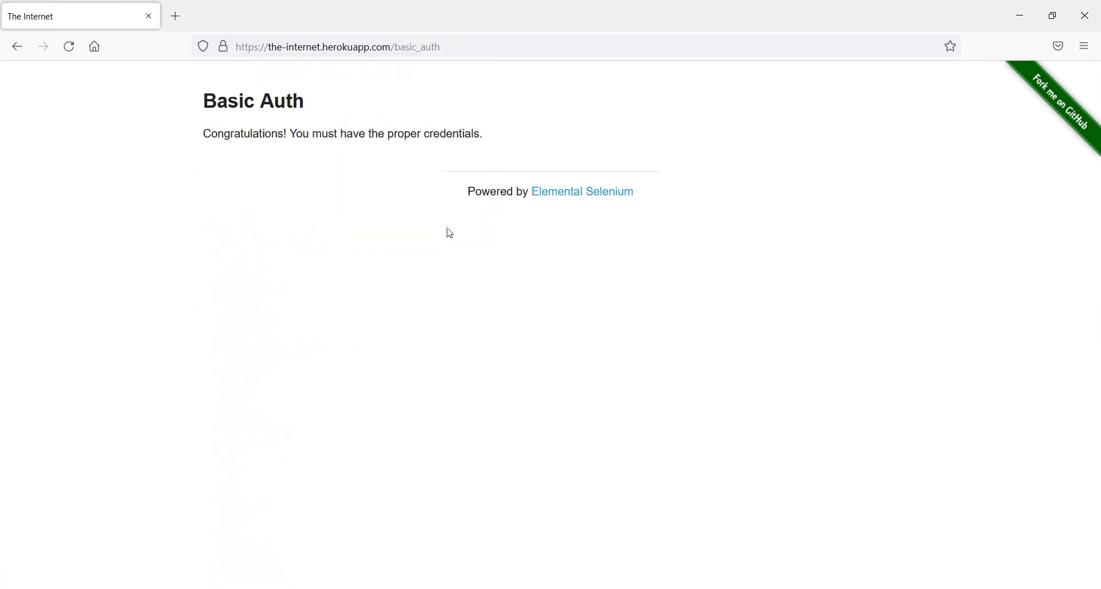
mouse_move(442, 137)
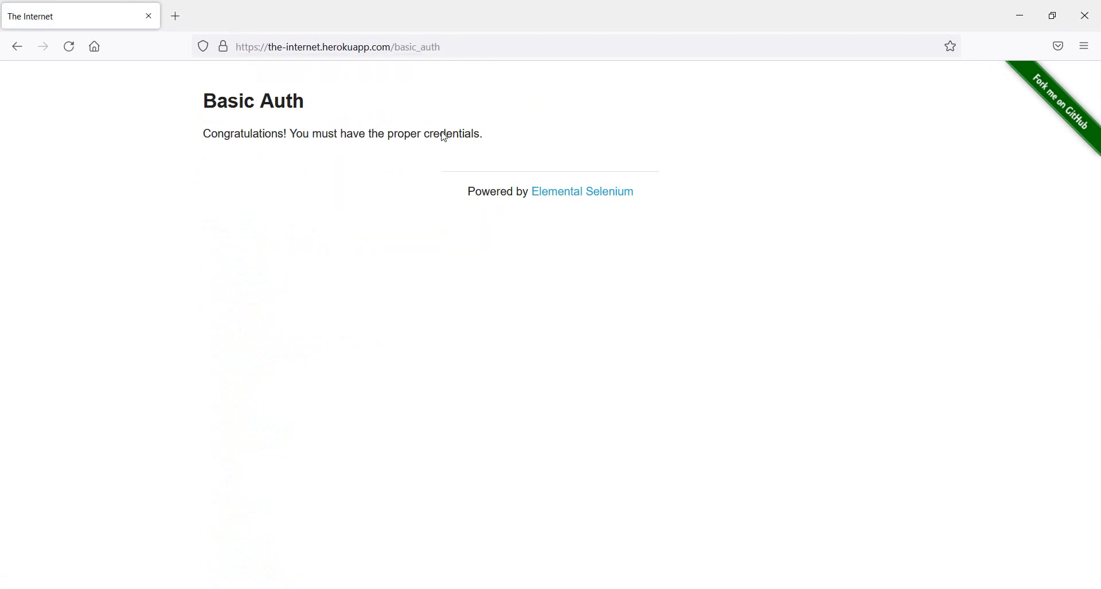
mouse_move(462, 137)
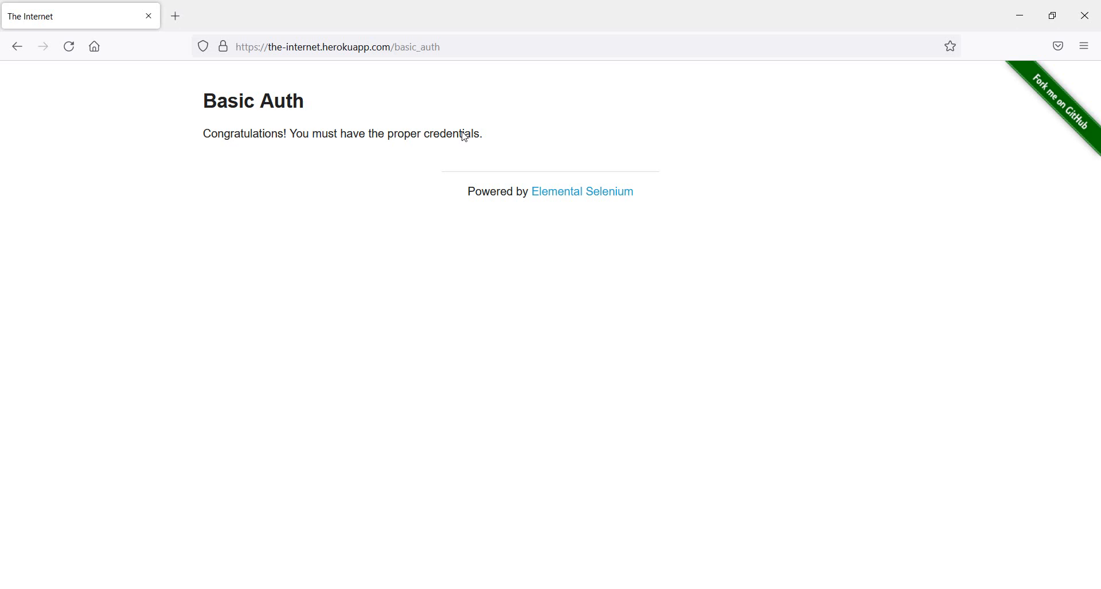
mouse_move(355, 382)
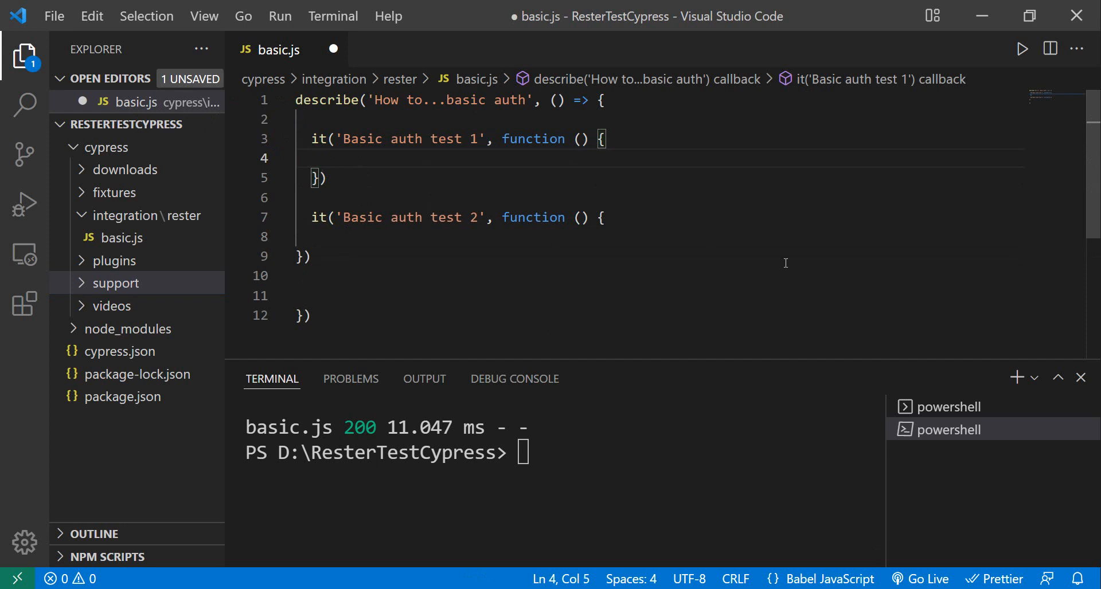
mouse_move(834, 338)
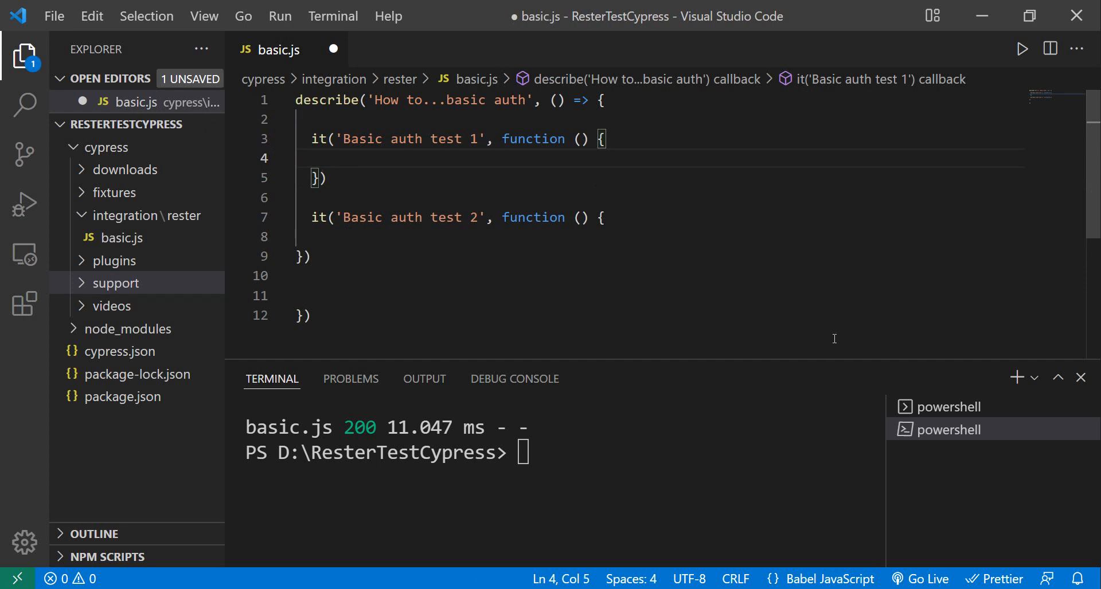
mouse_move(846, 311)
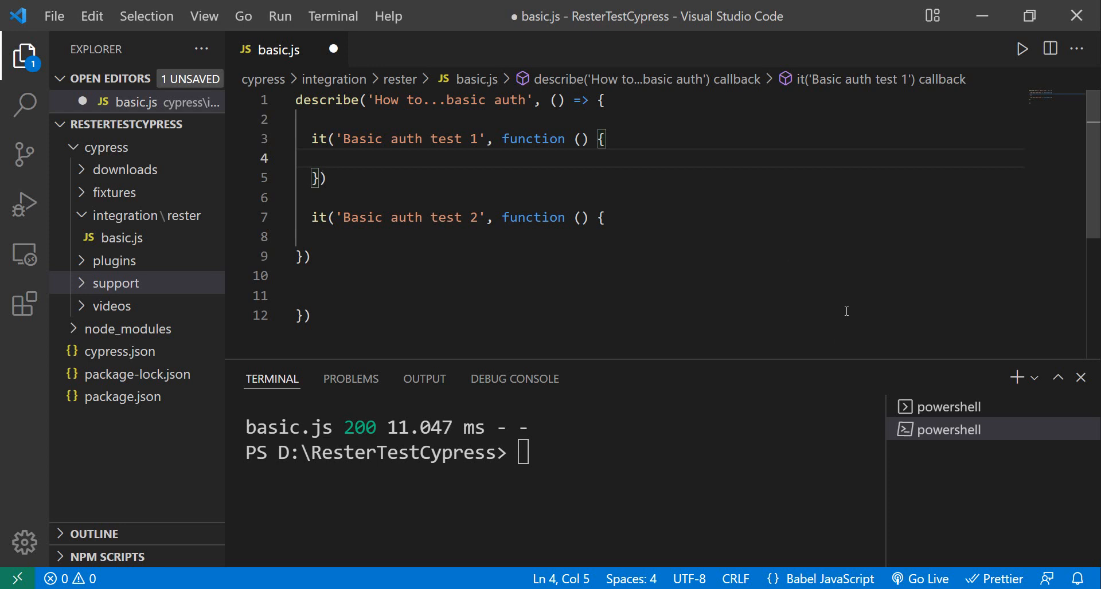
mouse_move(703, 216)
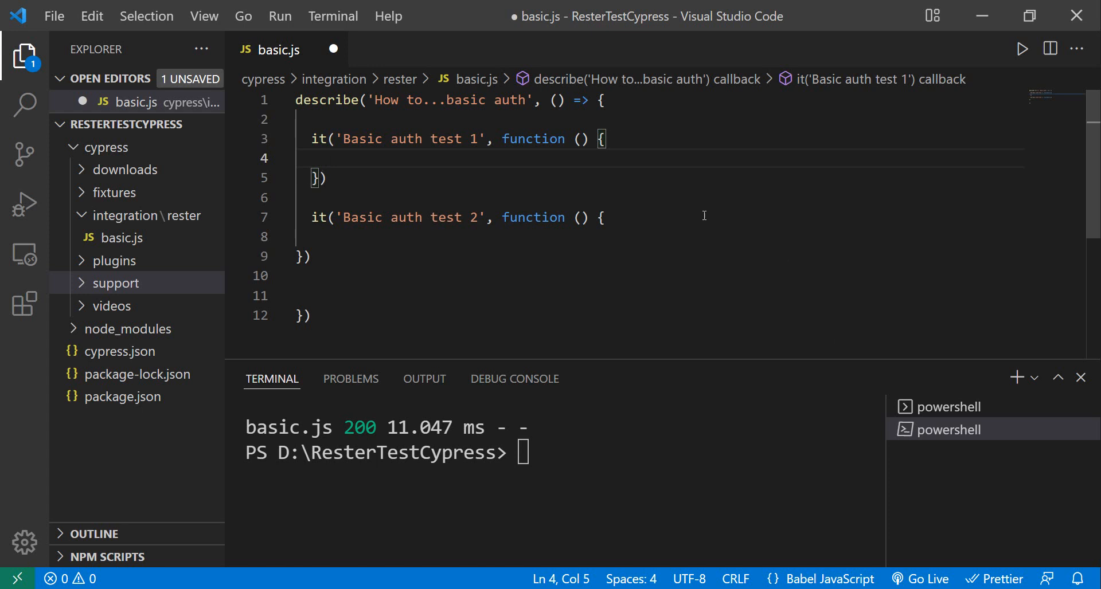
mouse_move(677, 212)
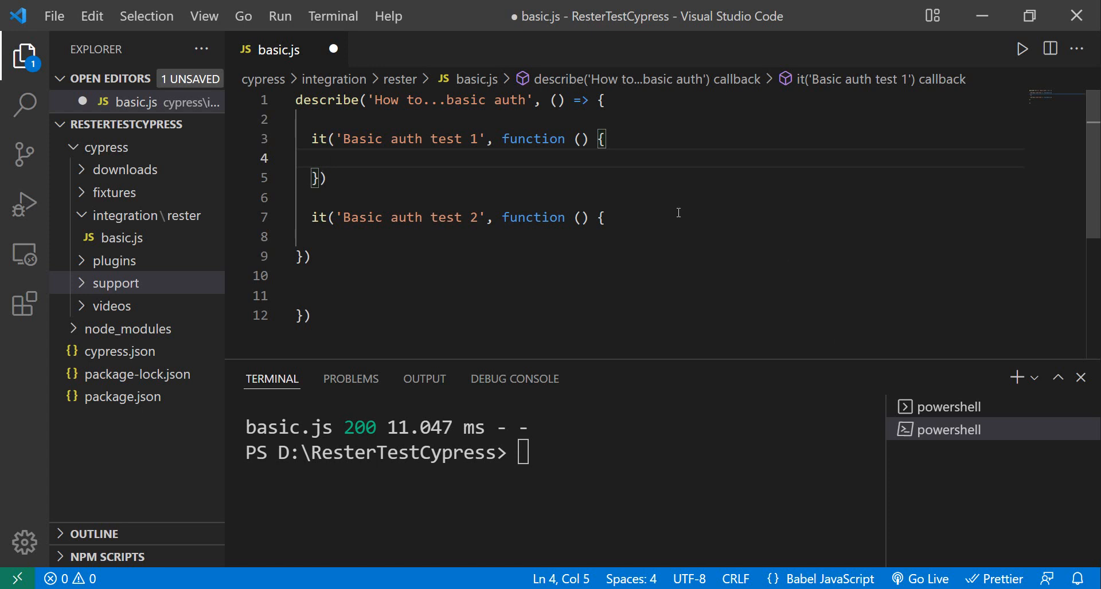
text(cy)
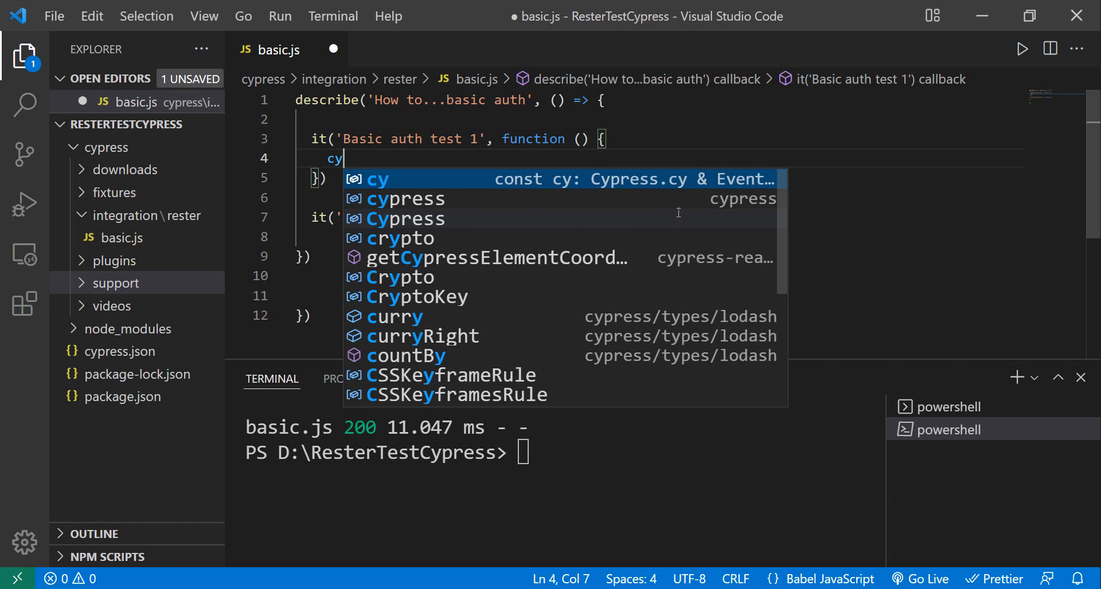
text(.visit(")
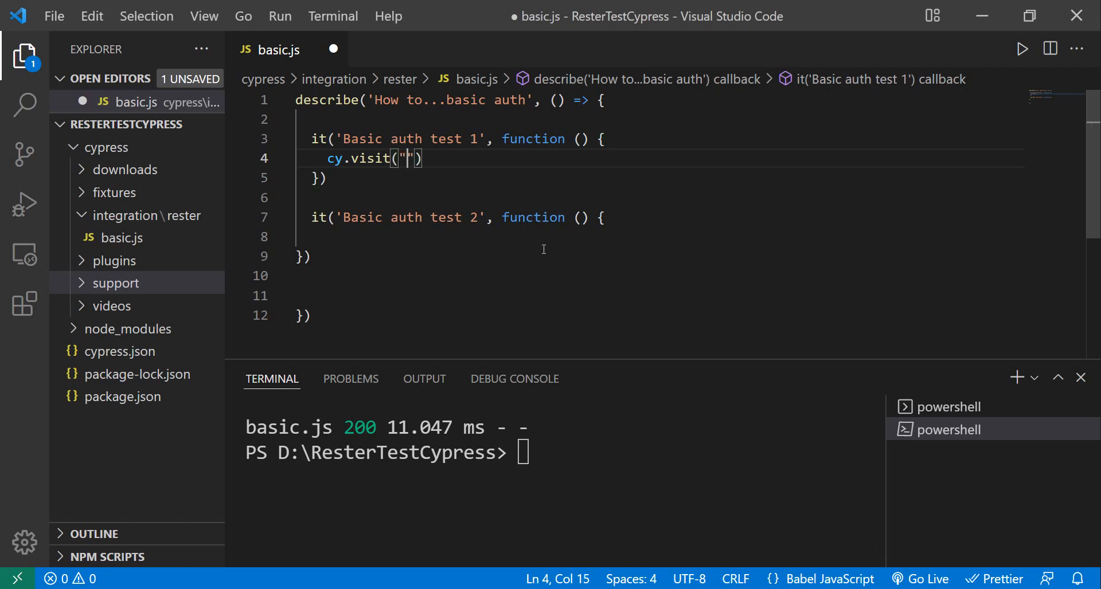
text(https://the-internet.herokuapp.com/basic_auth)
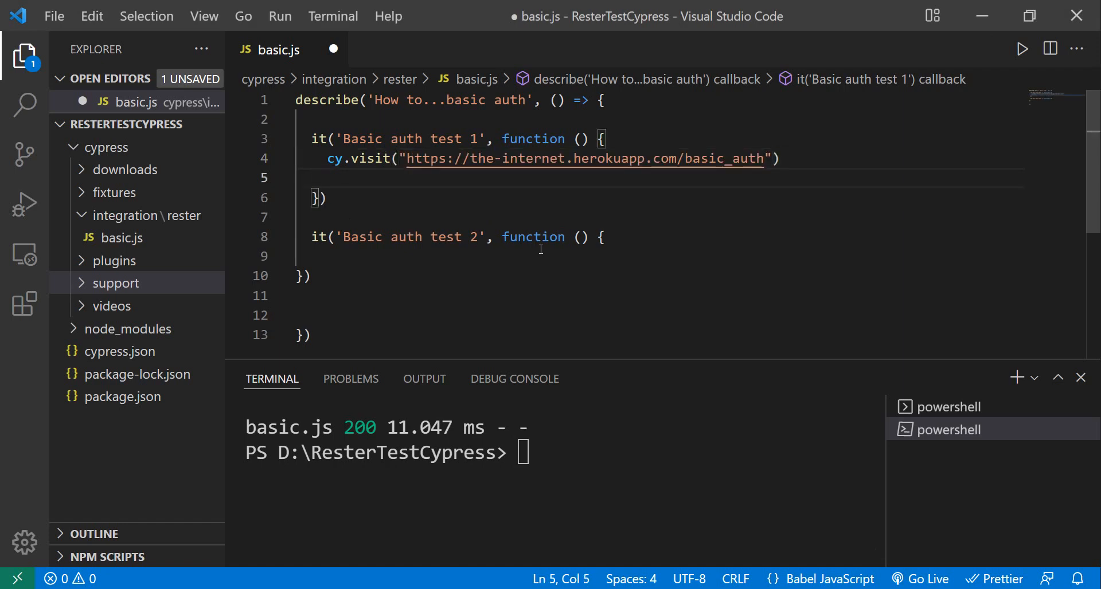
text(cy)
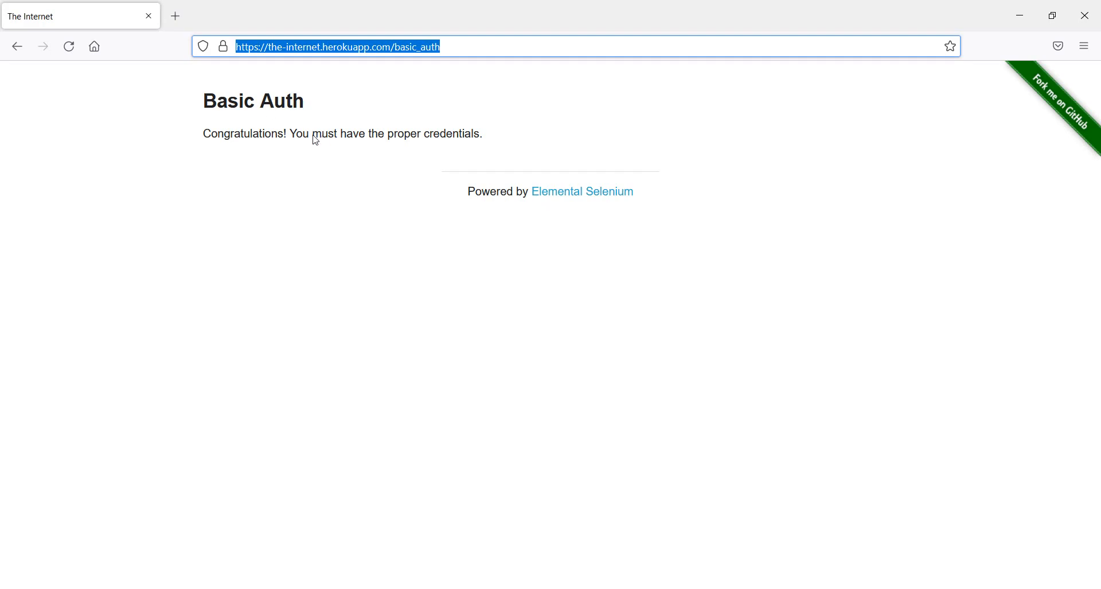
- Inspect the congratulations paragraph in Firefox's Inspector, cancelling the authentication prompt
key(F12)
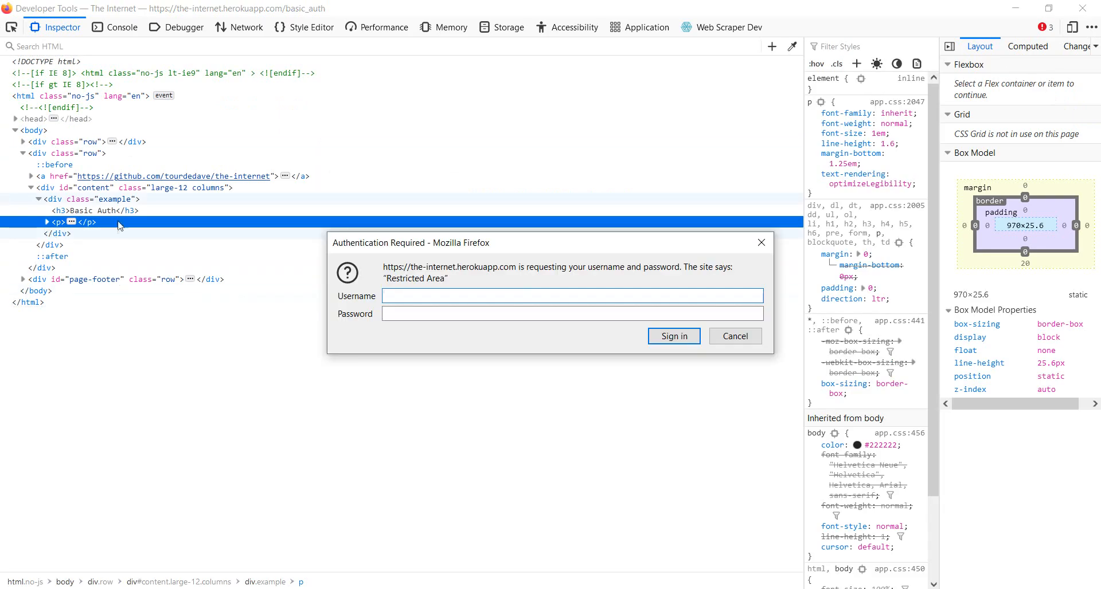
click(735, 336)
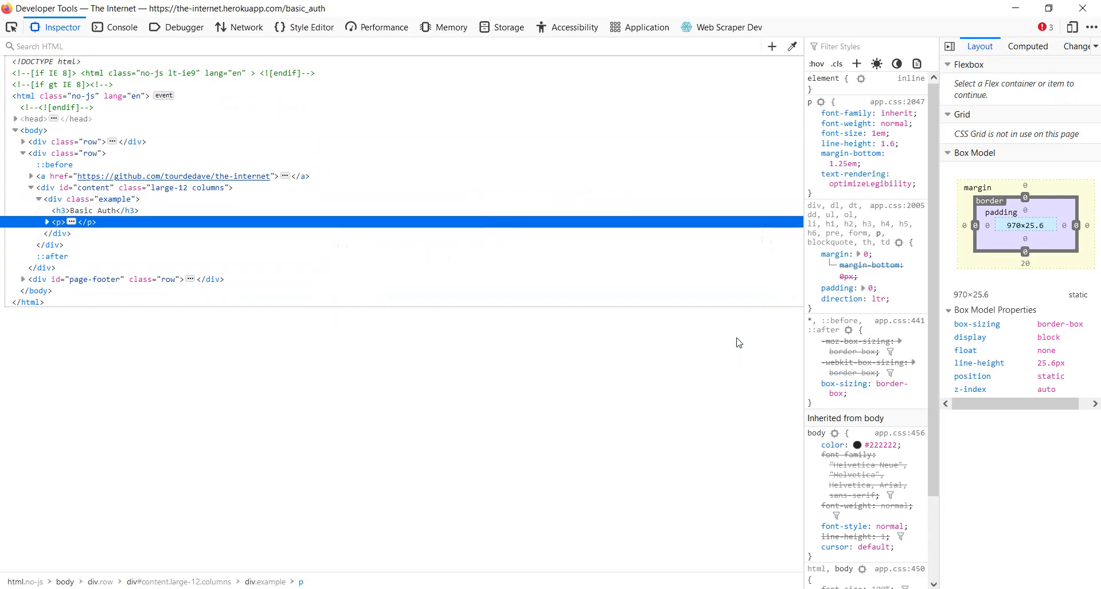
click(47, 223)
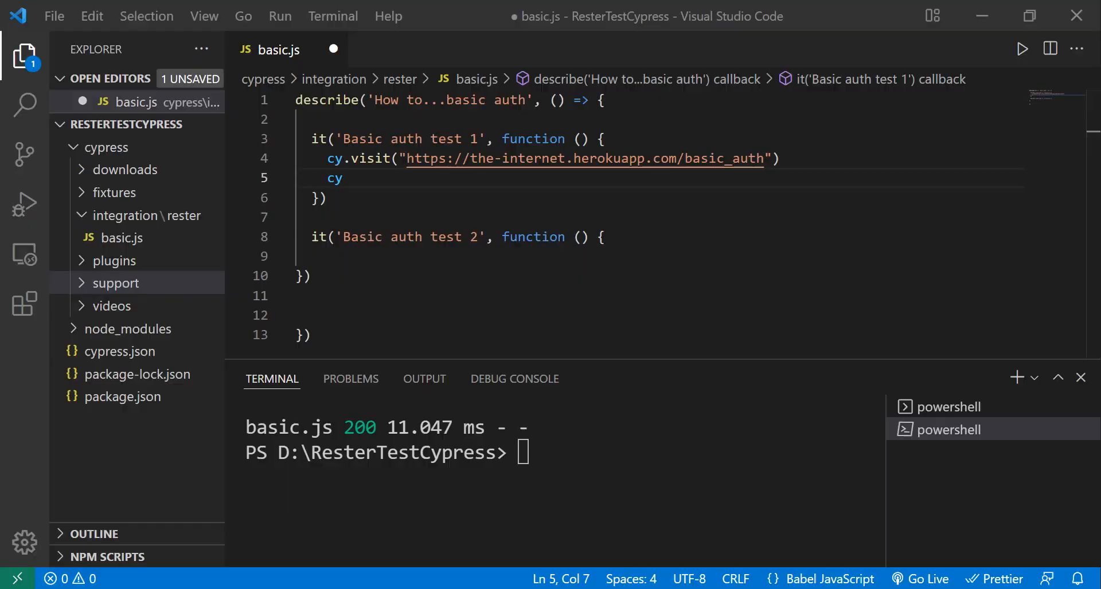
- Add cy.get("p").should("include.text", "Congratulations") to Basic auth test 1
text(.)
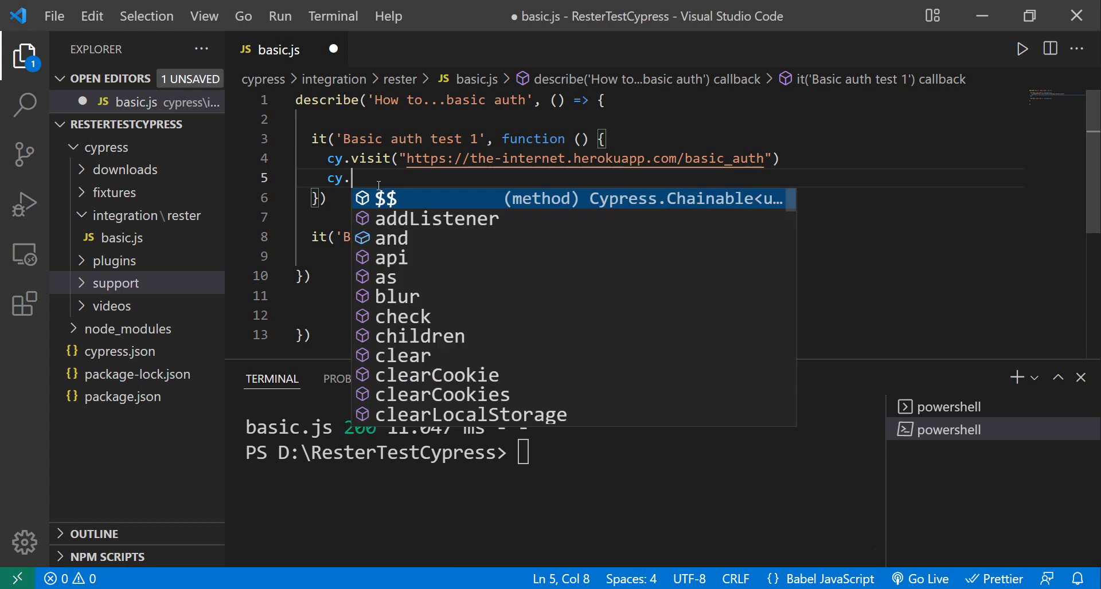
text(get())
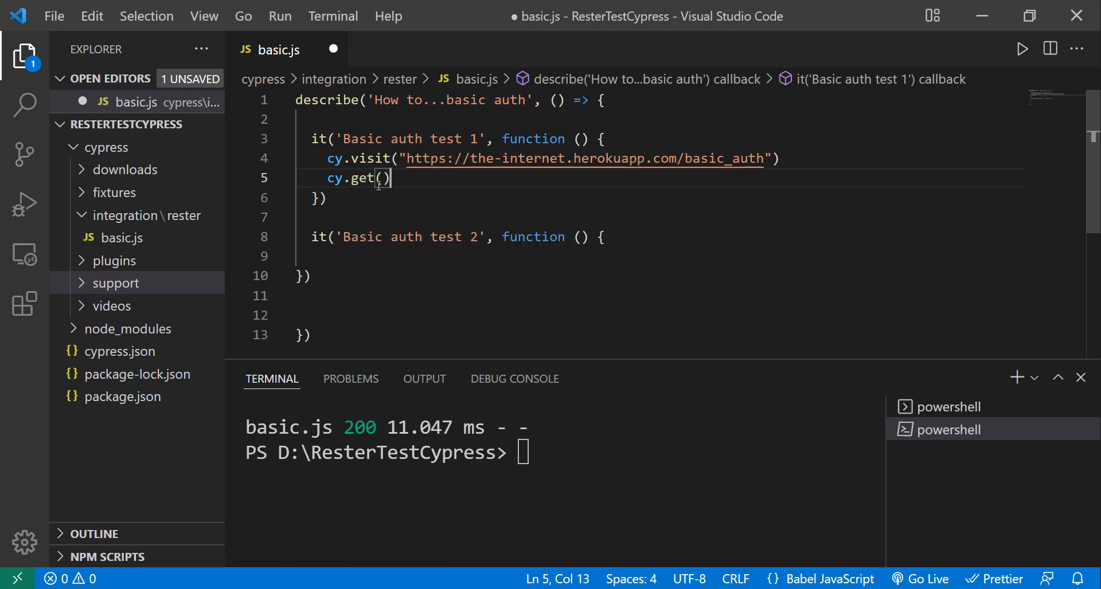
text(")
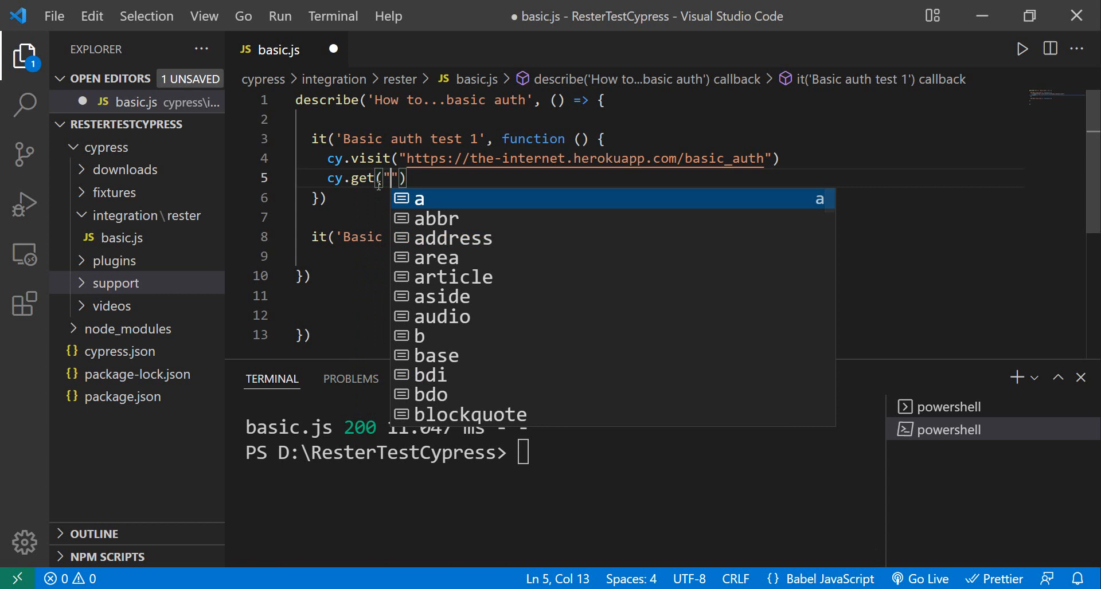
text(p").)
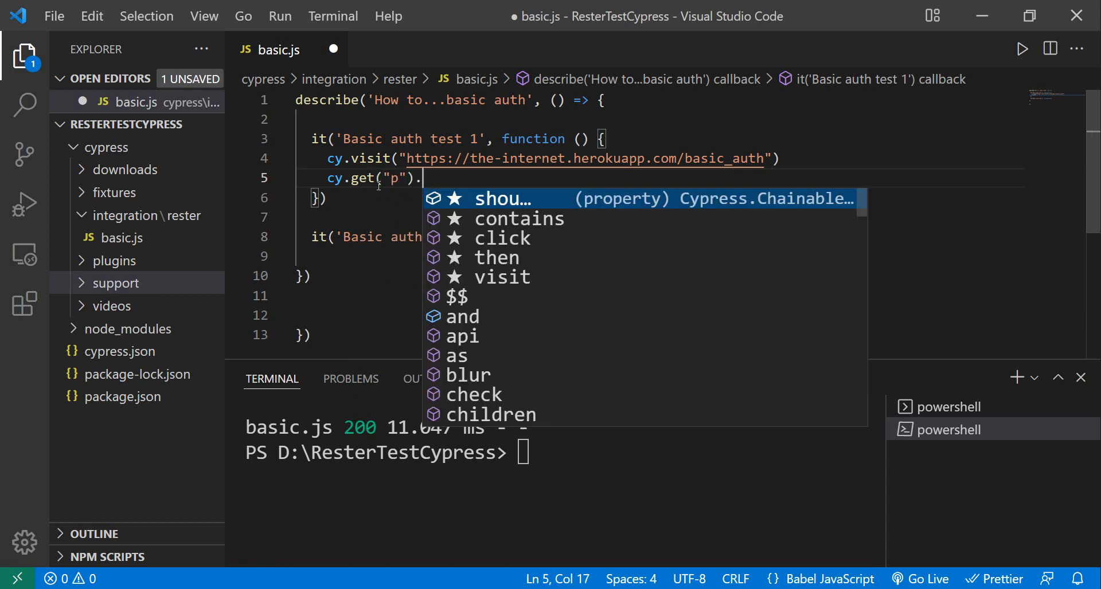
text(should)
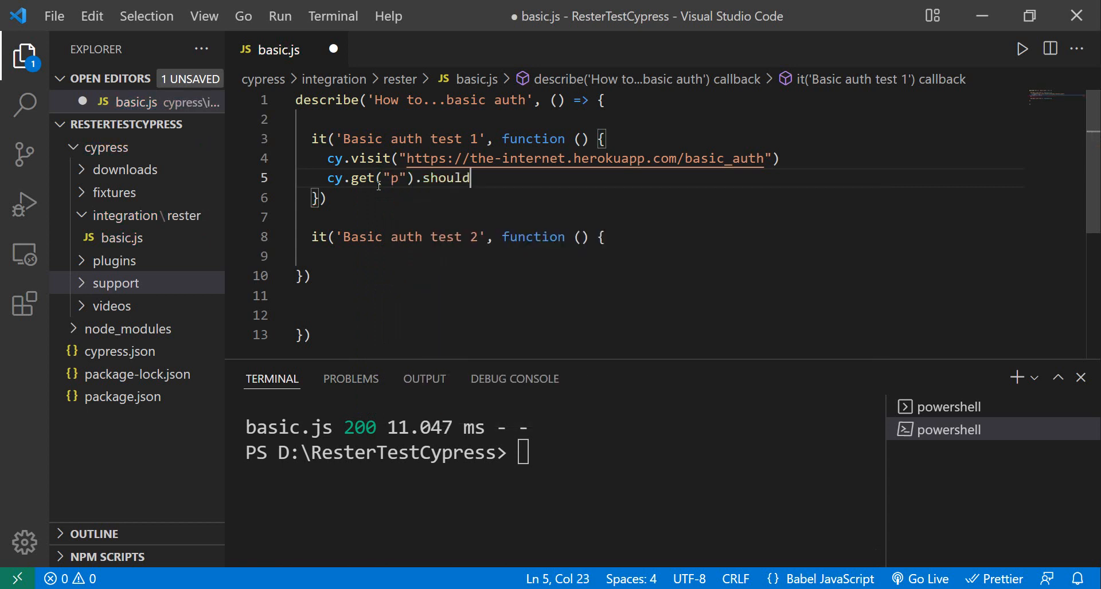
text(.in)
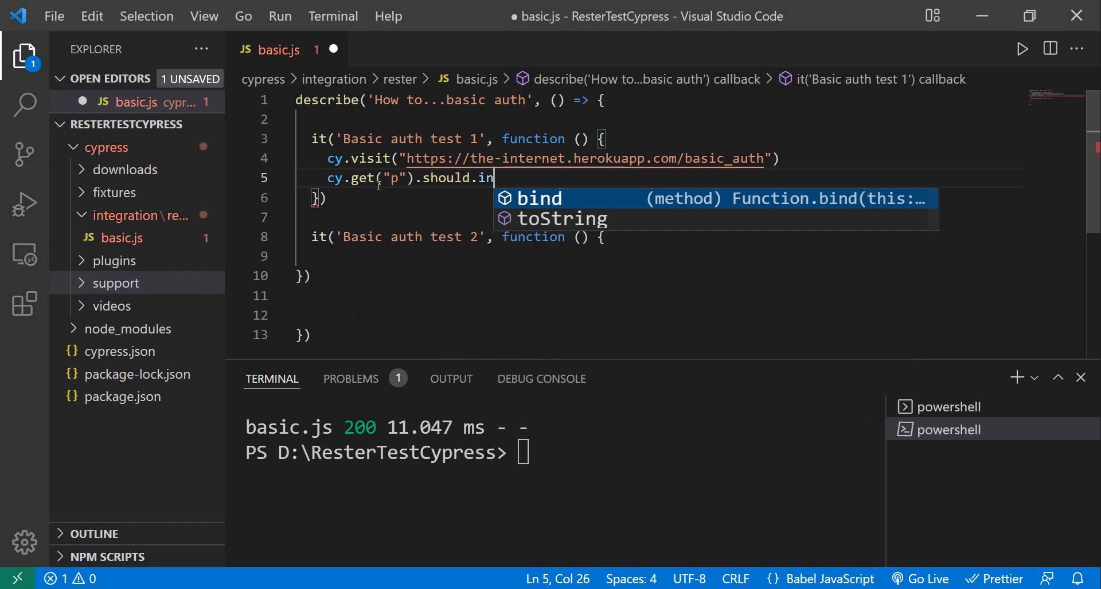
key(Backspace)
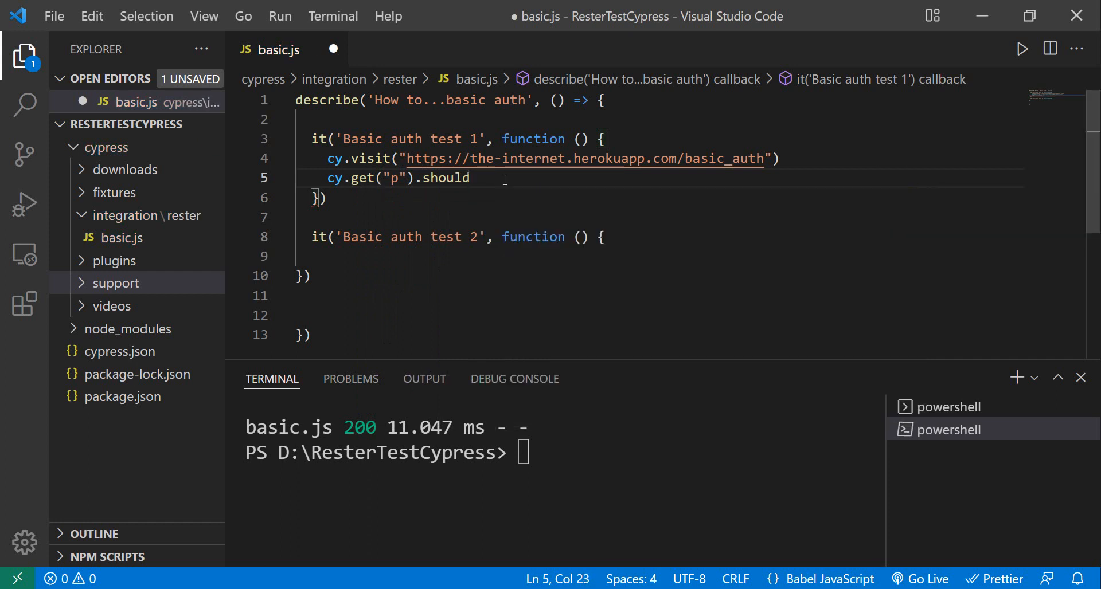
text(())
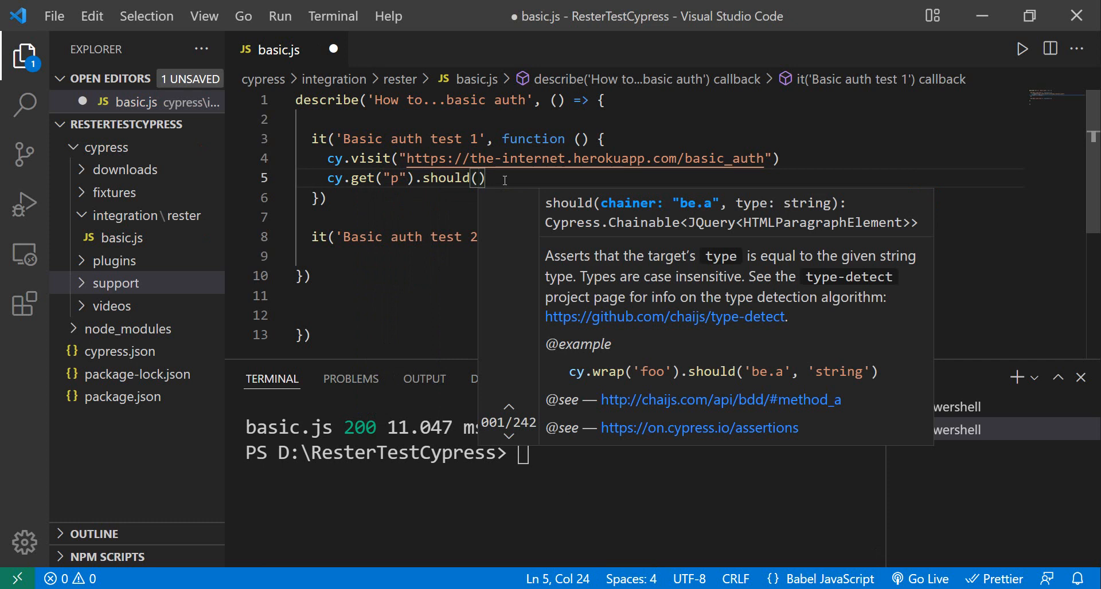
text("")
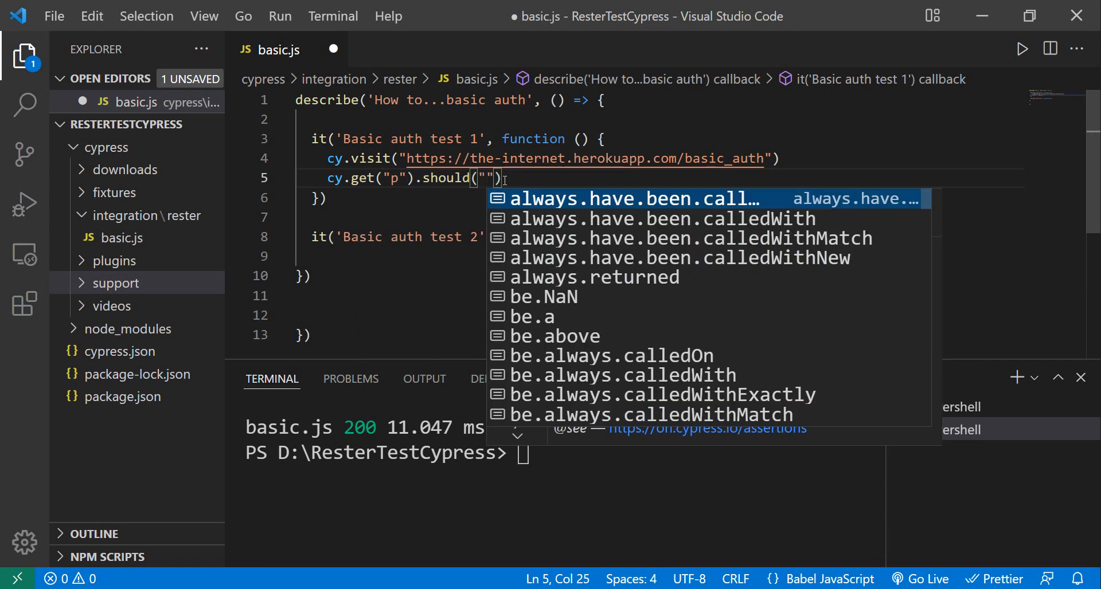
text(inclu)
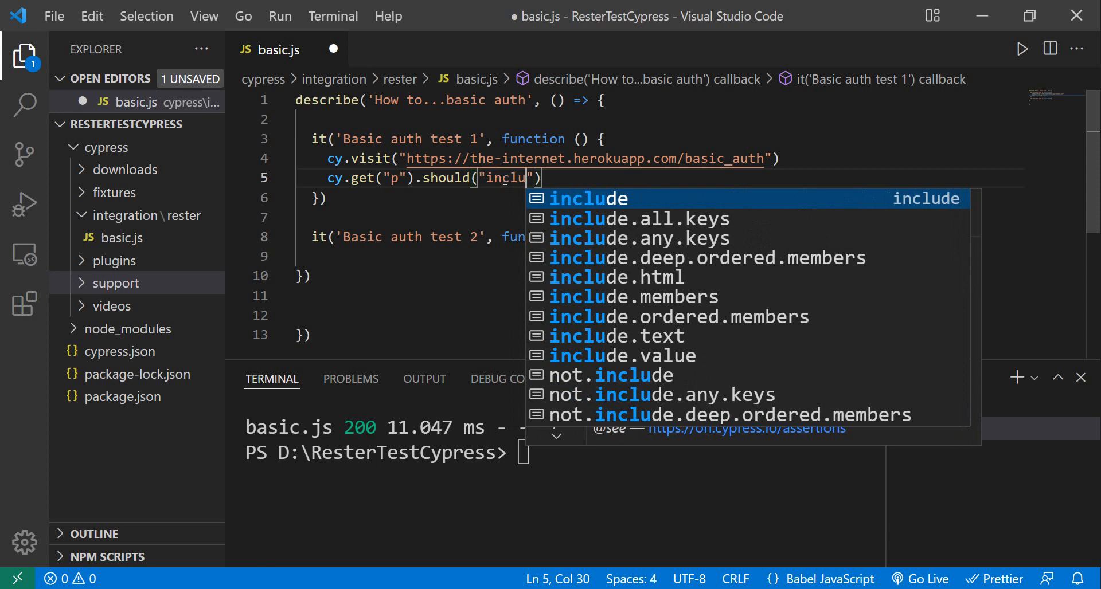
click(613, 335)
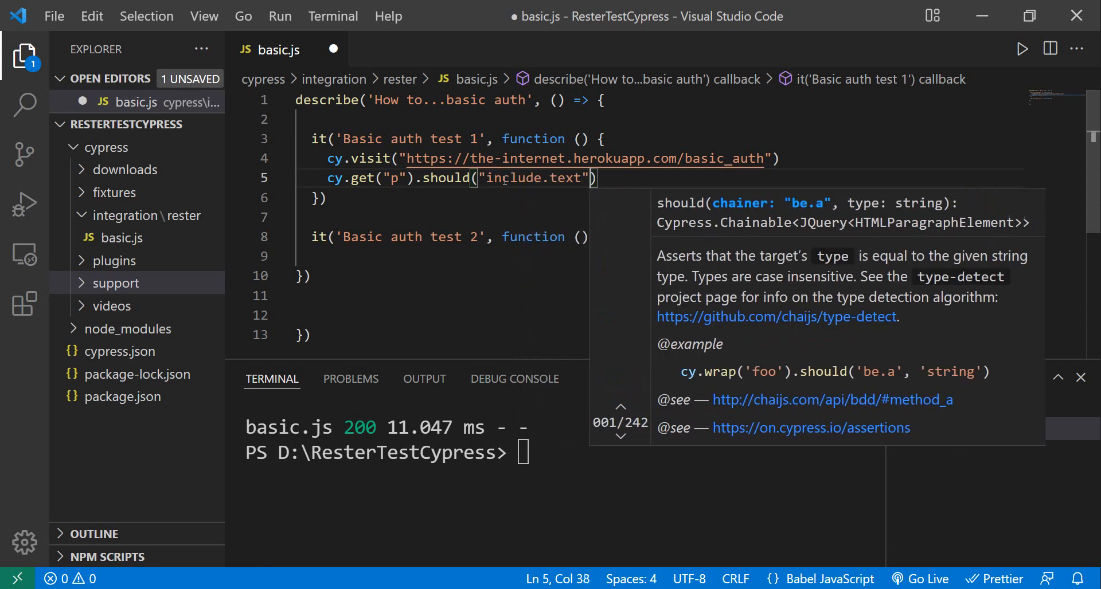
text(,"Congratulations)
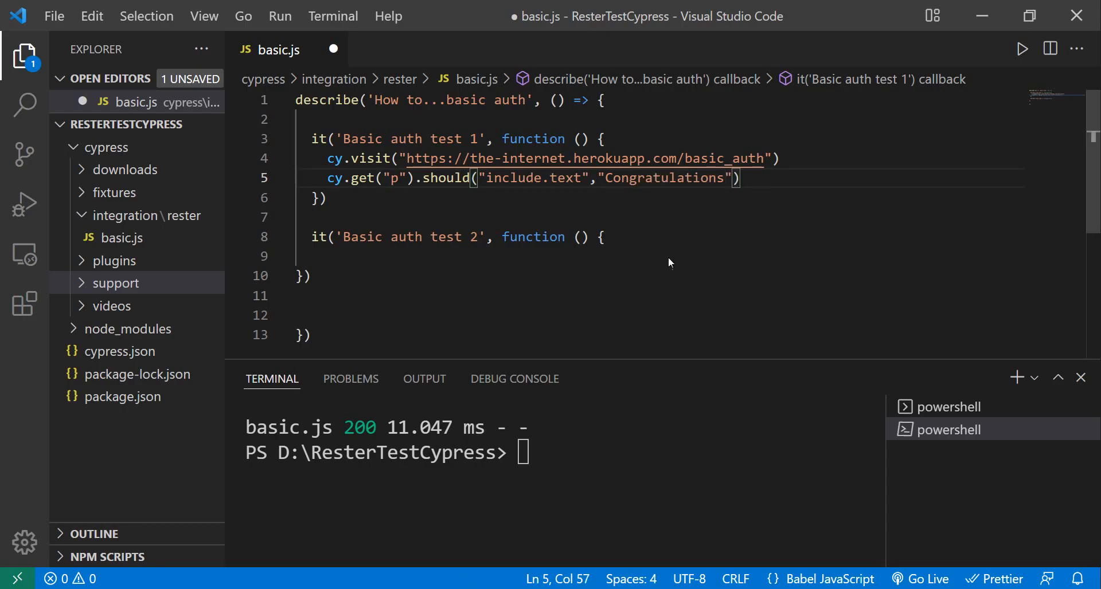
- Save basic.js and run npx cypress open in the integrated terminal
key(ctrl+s)
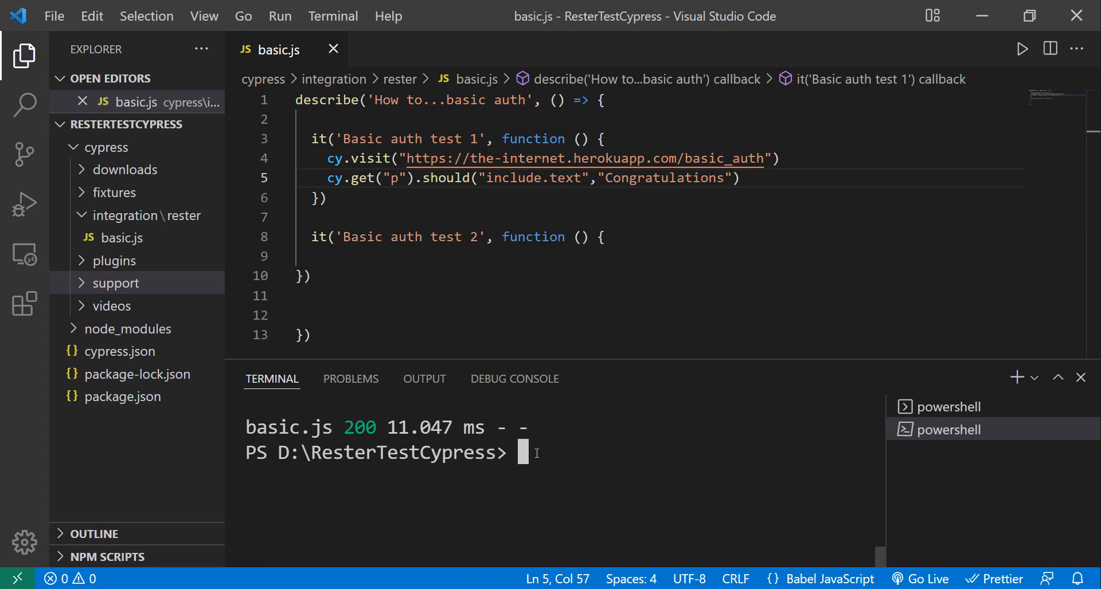
text(npx c)
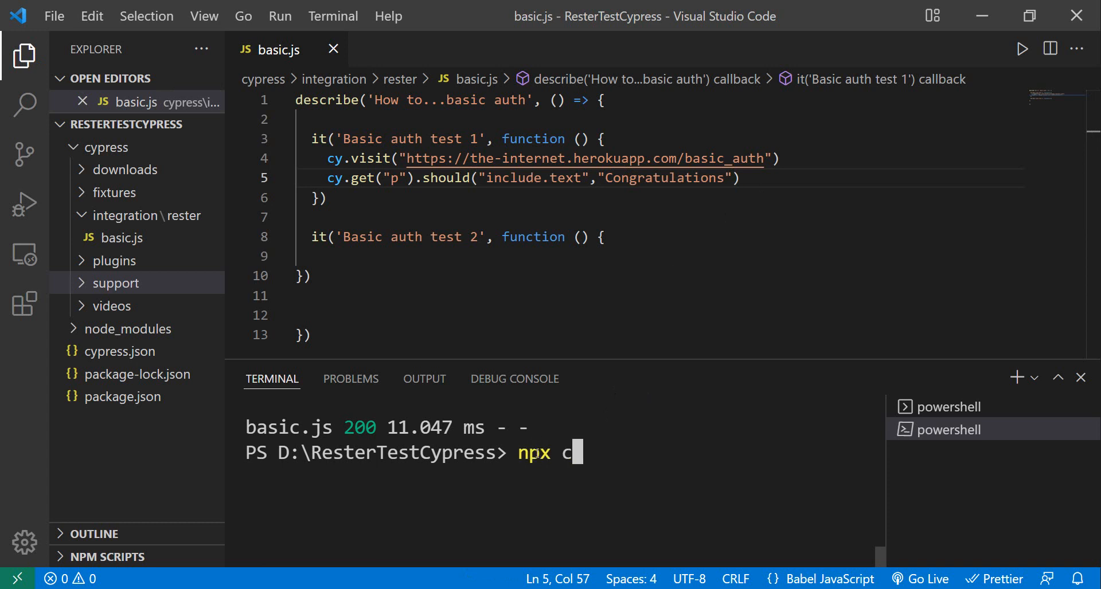
text(ypress open)
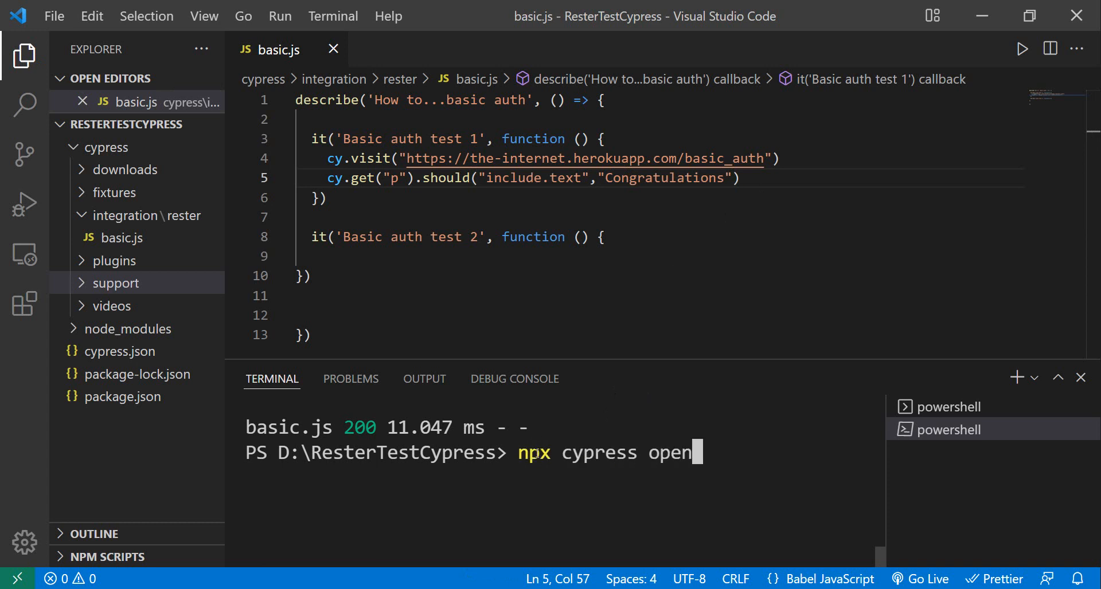
key(Enter)
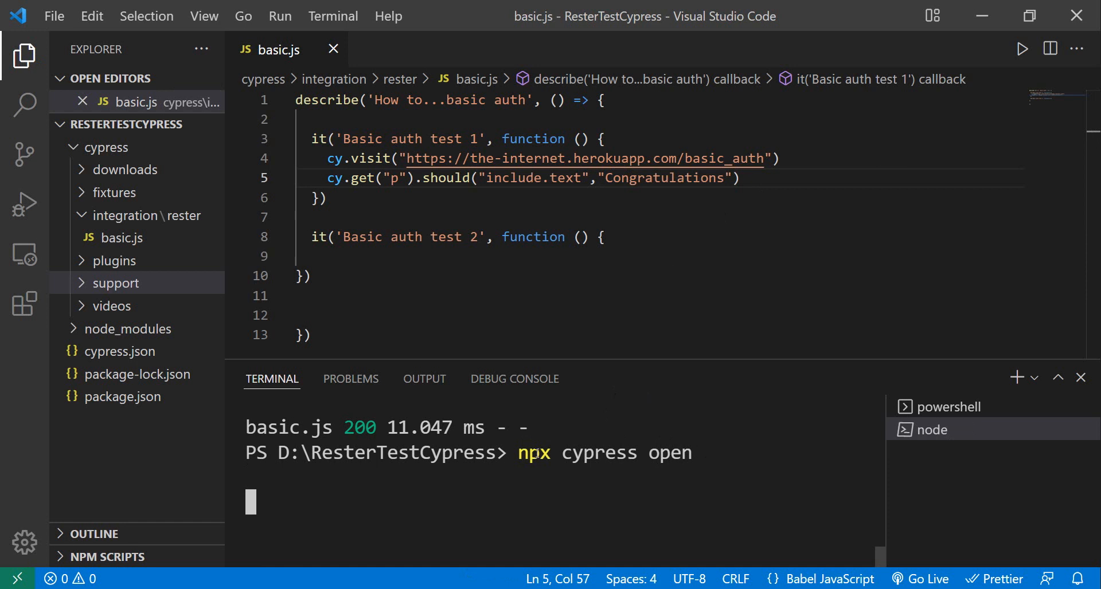
mouse_move(551, 482)
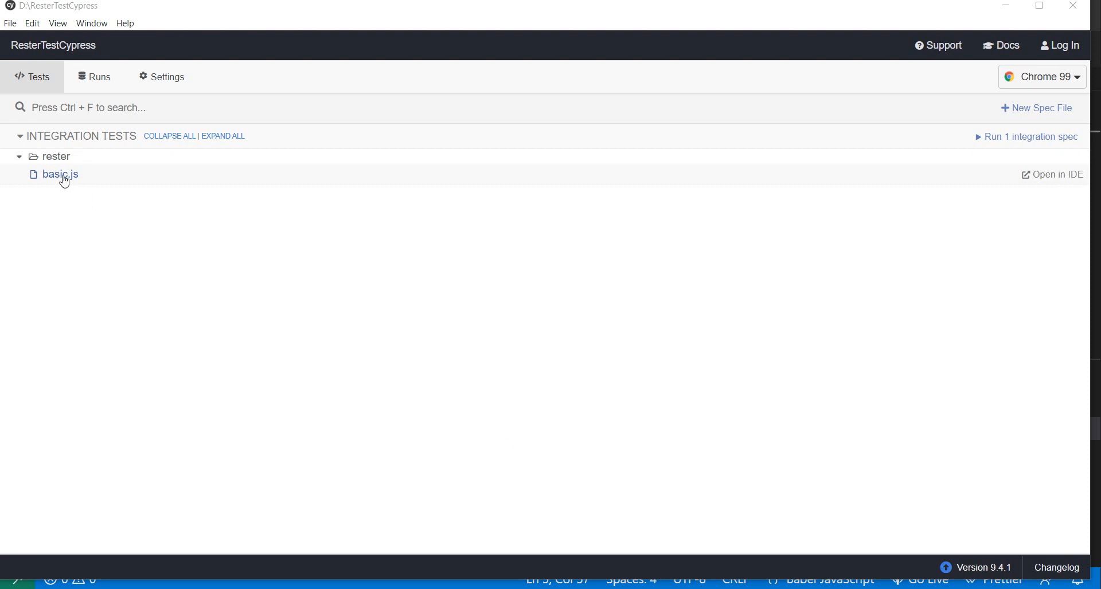
- Run basic.js in Cypress and highlight test 1's 401 Unauthorized error
click(60, 174)
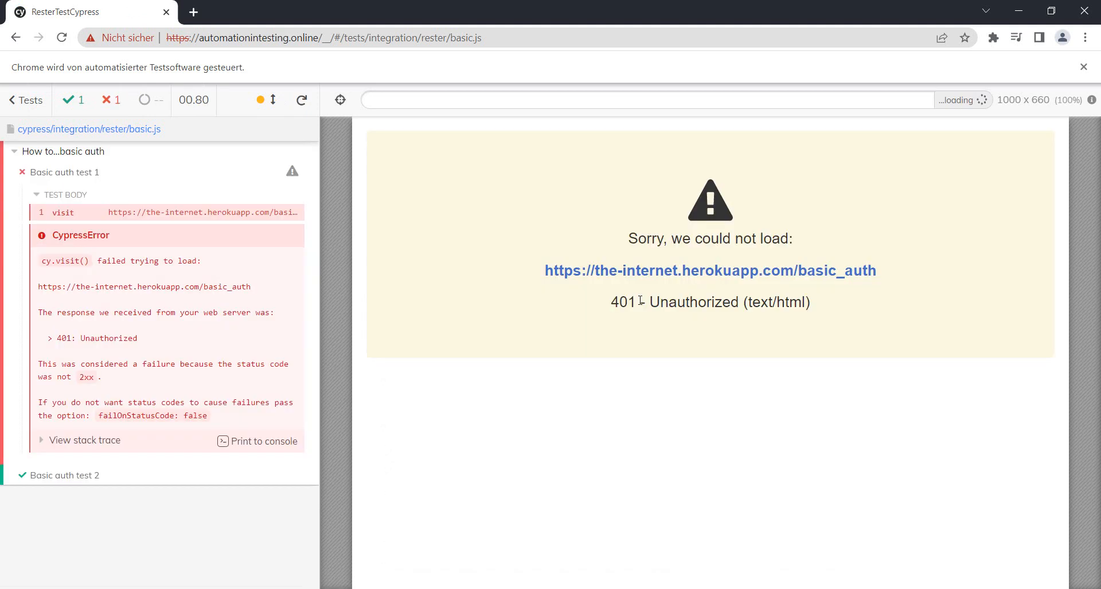
drag(611, 301, 670, 301)
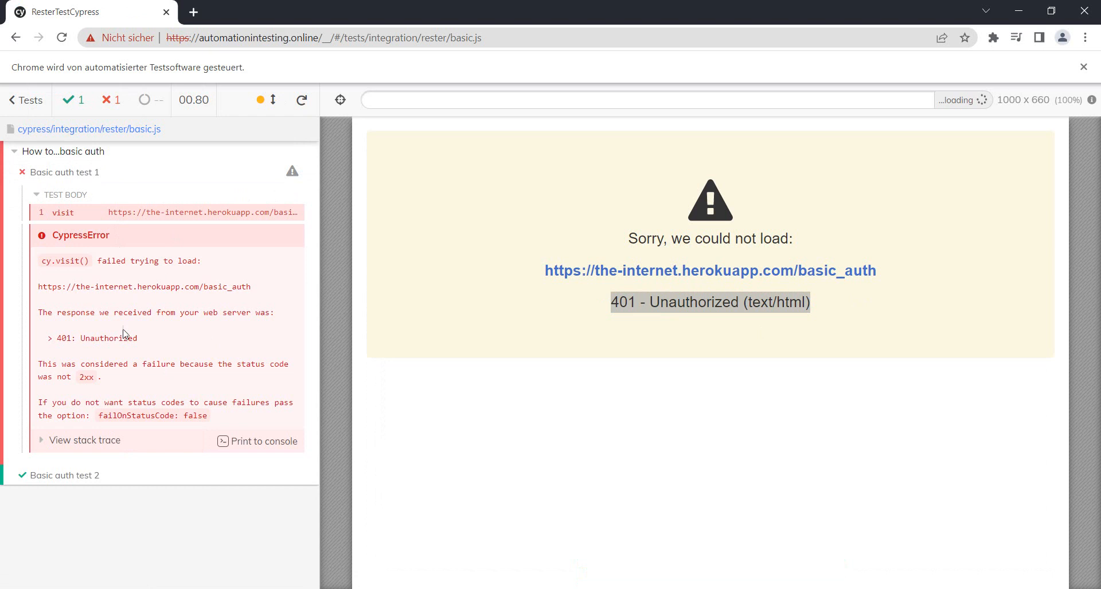
mouse_move(628, 398)
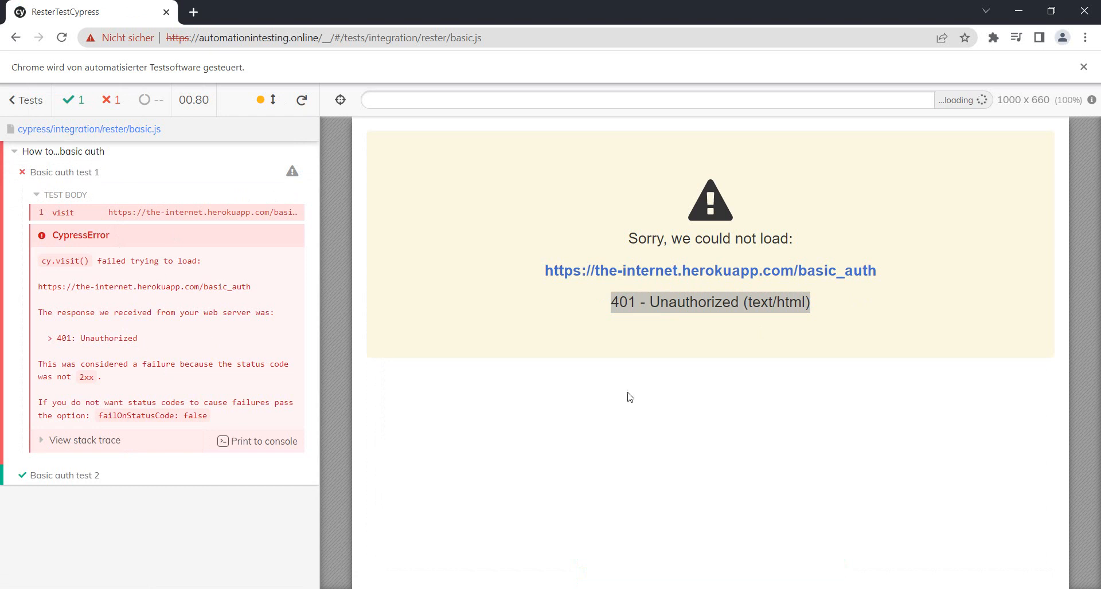
mouse_move(603, 431)
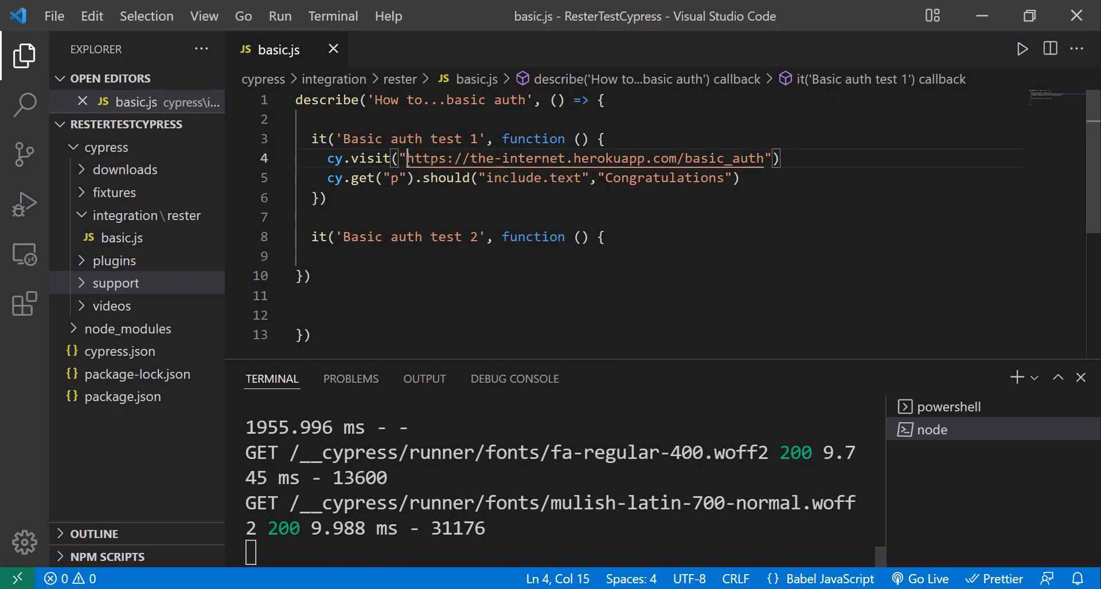
mouse_move(645, 314)
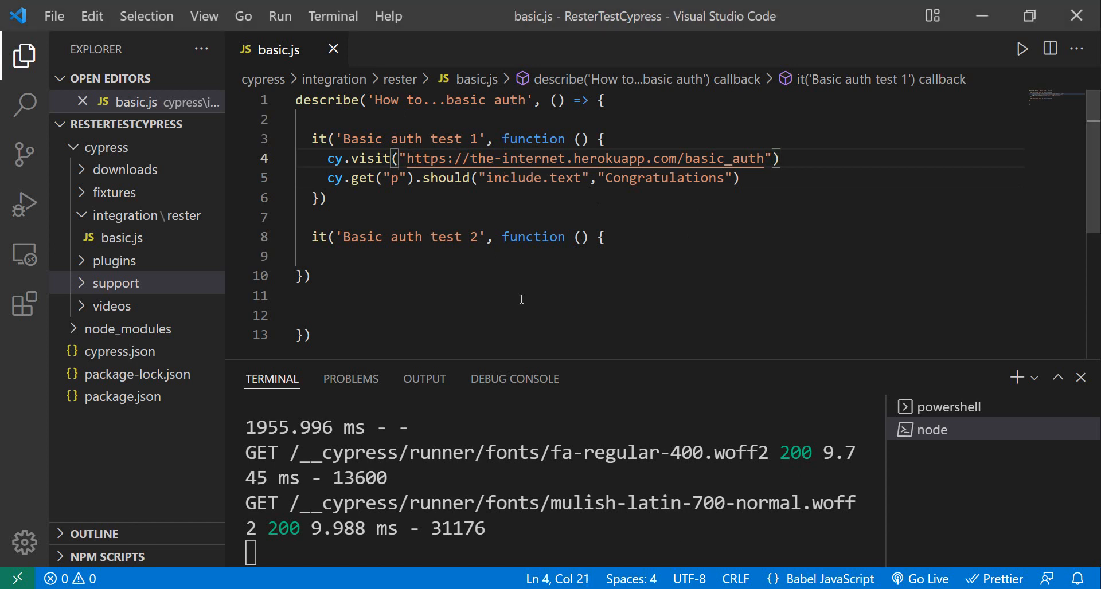
text(admin)
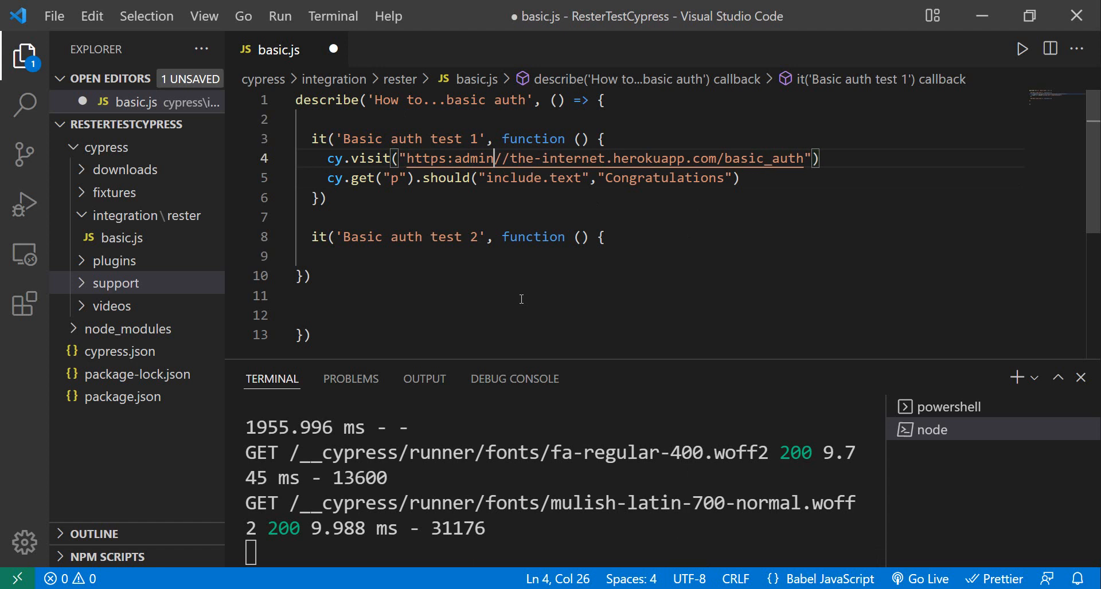
text(:admin)
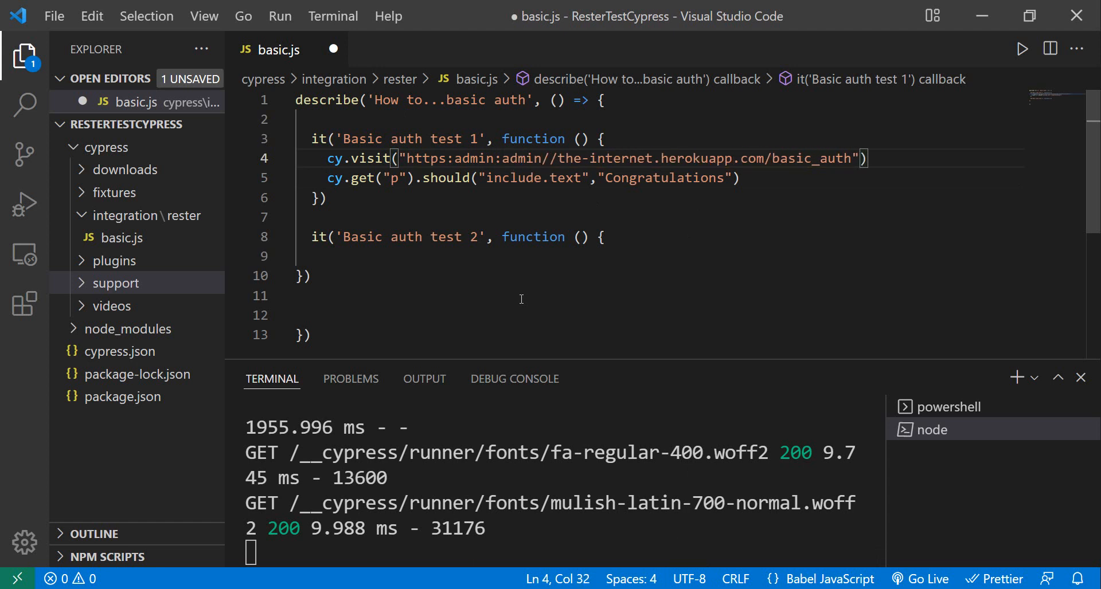
text(@)
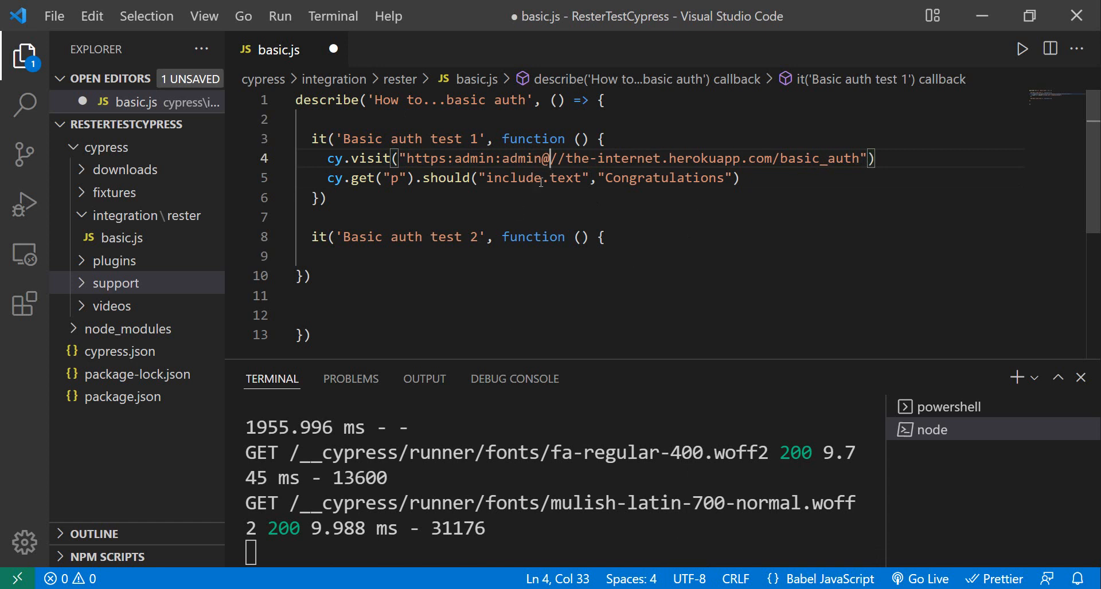
mouse_move(452, 155)
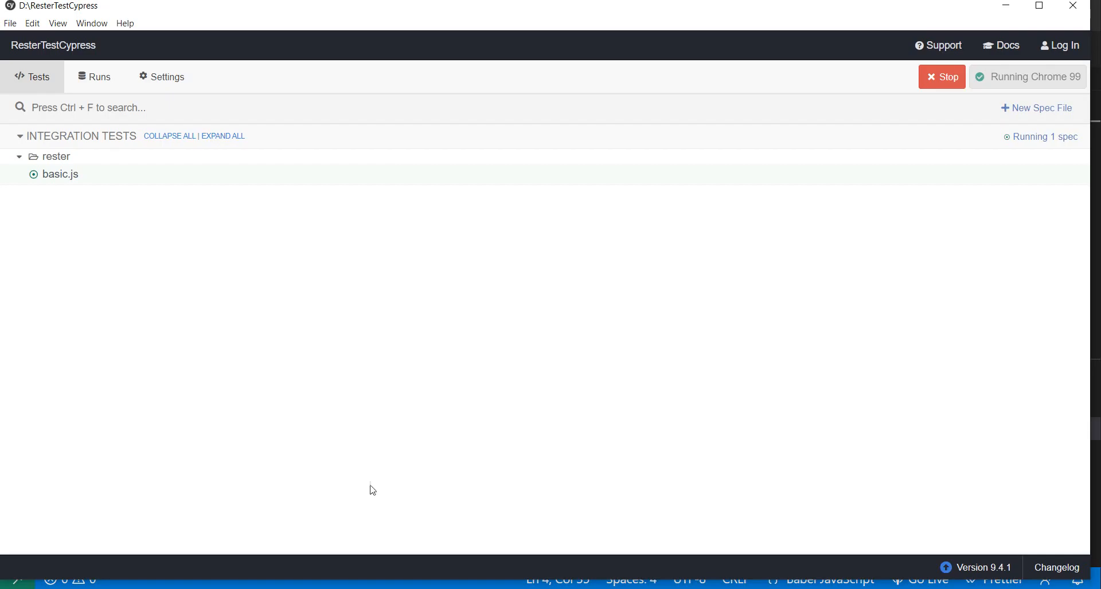
mouse_move(266, 286)
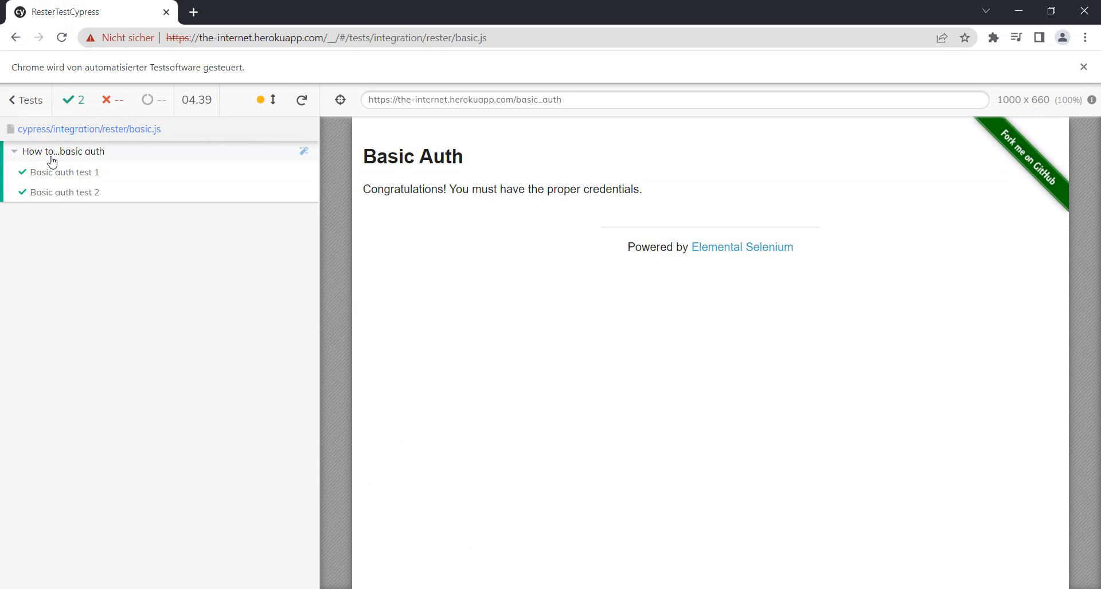
- Expand Basic auth test 1 in the rerun results to review its commands
click(66, 172)
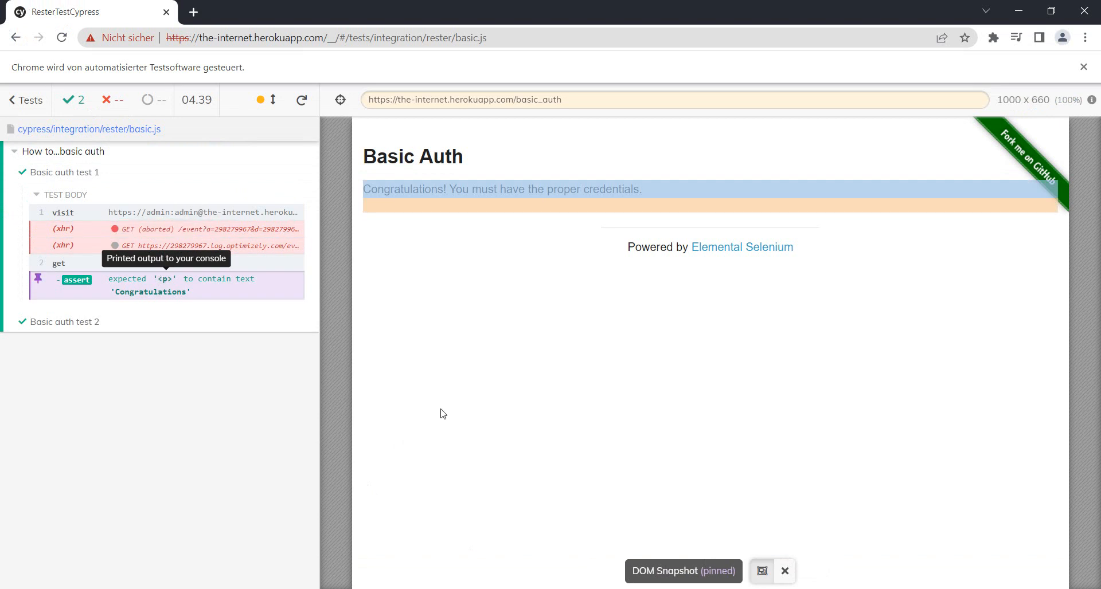
mouse_move(491, 452)
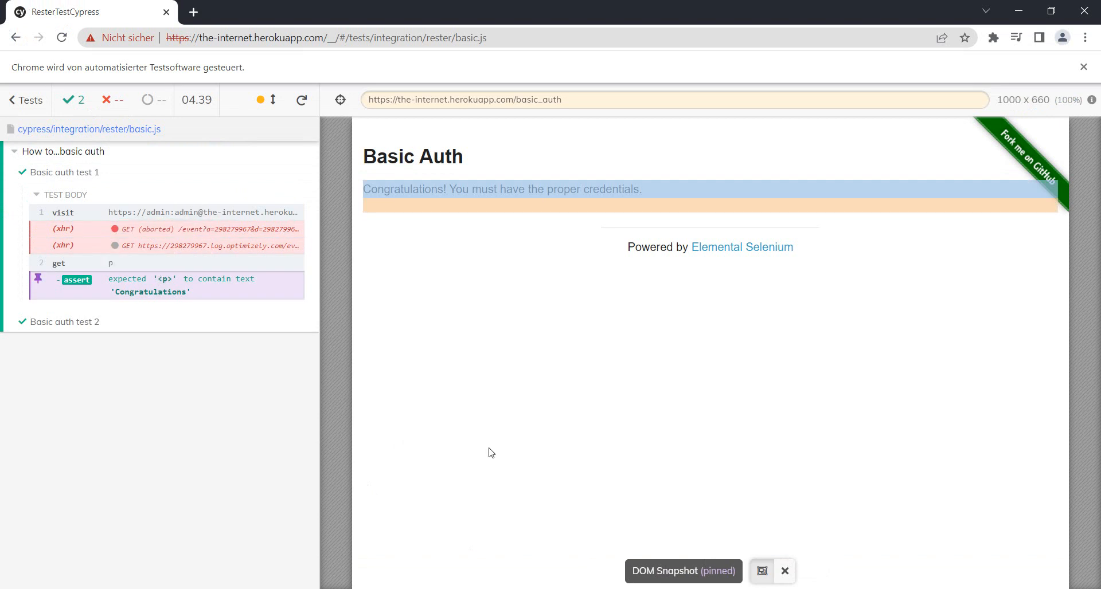
mouse_move(404, 473)
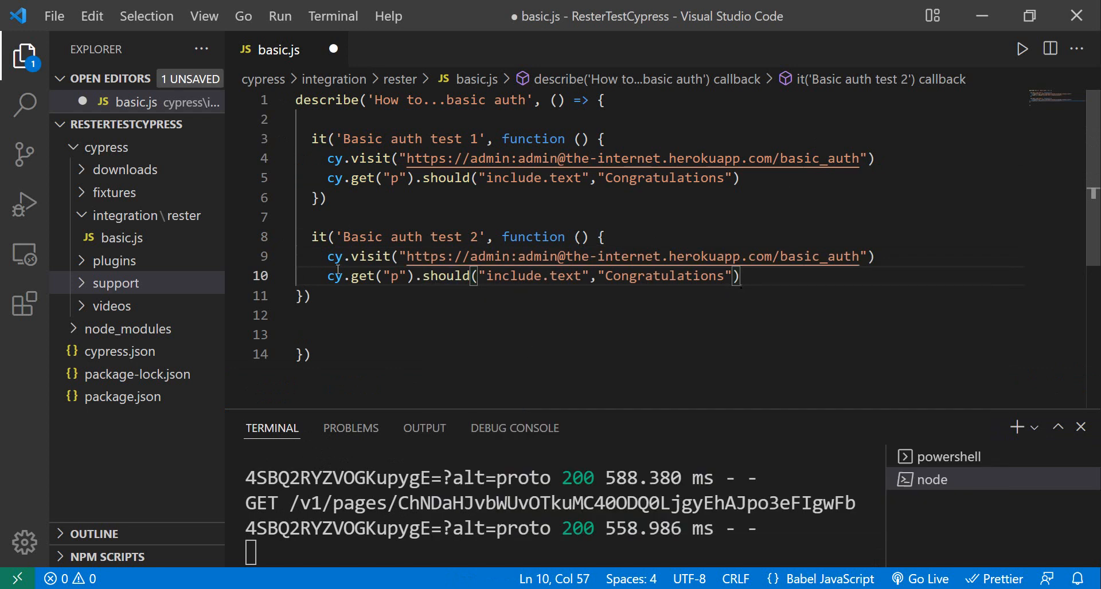
- Add a blank line above test 2's Congratulations assertion
key(Enter)
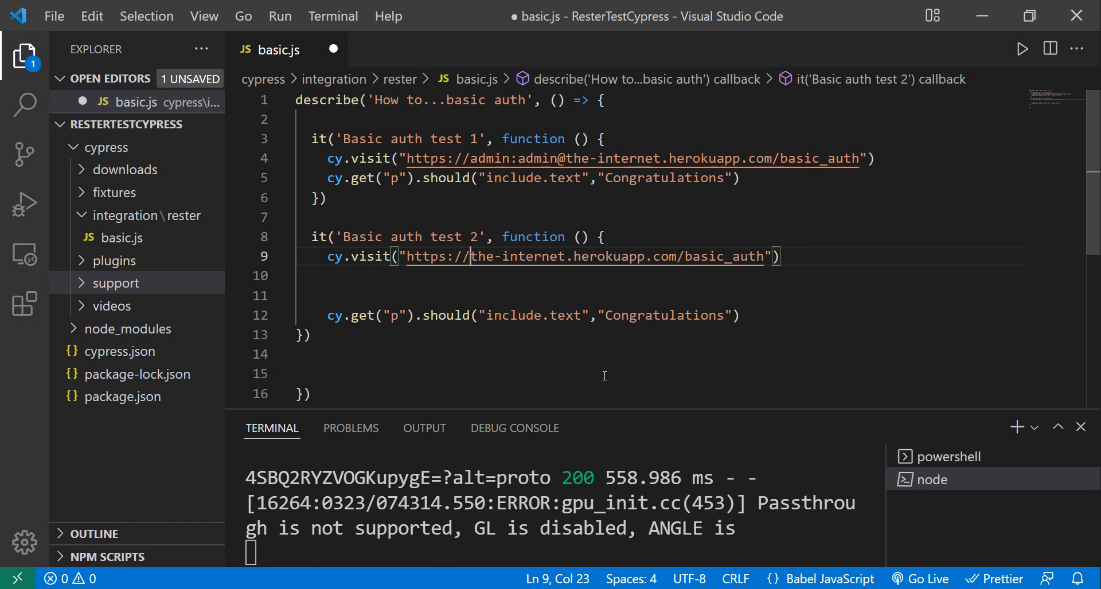
mouse_move(705, 424)
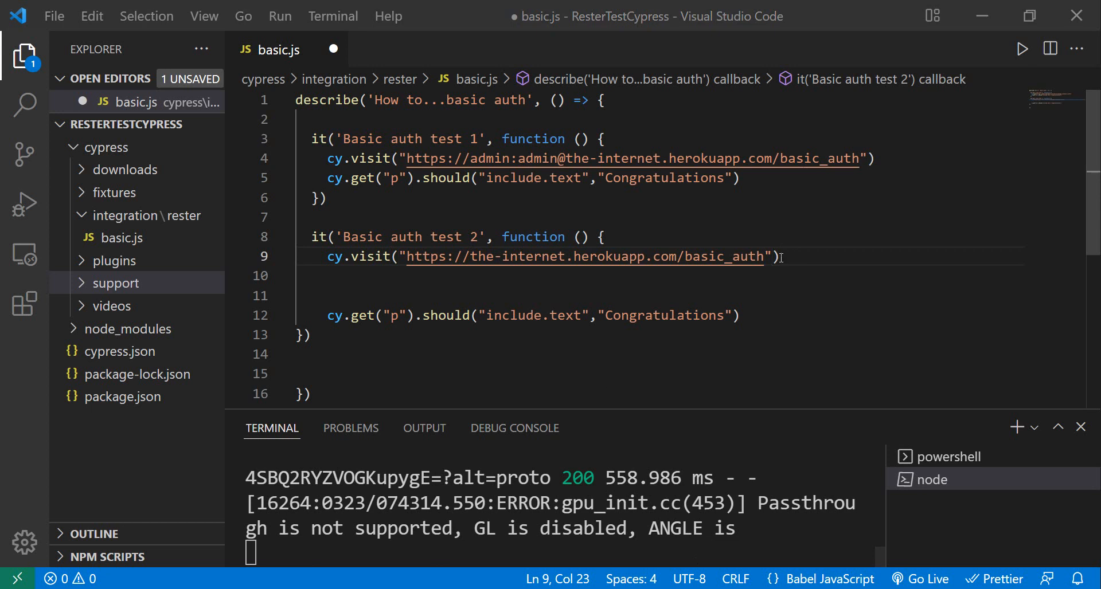
- Give test 2's cy.visit an options object containing a headers object
text(,)
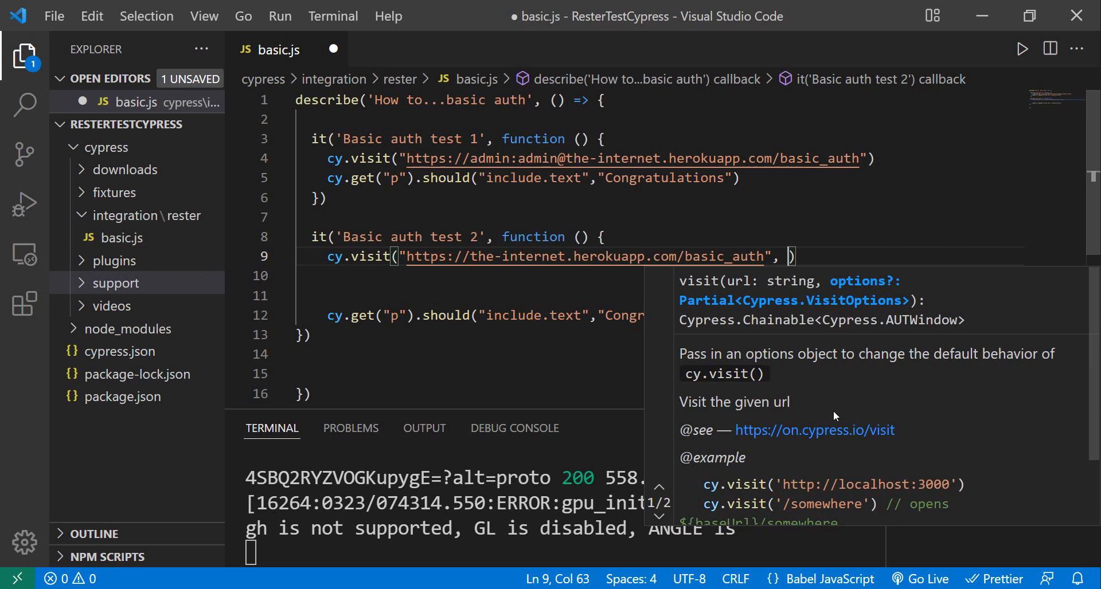
text({})
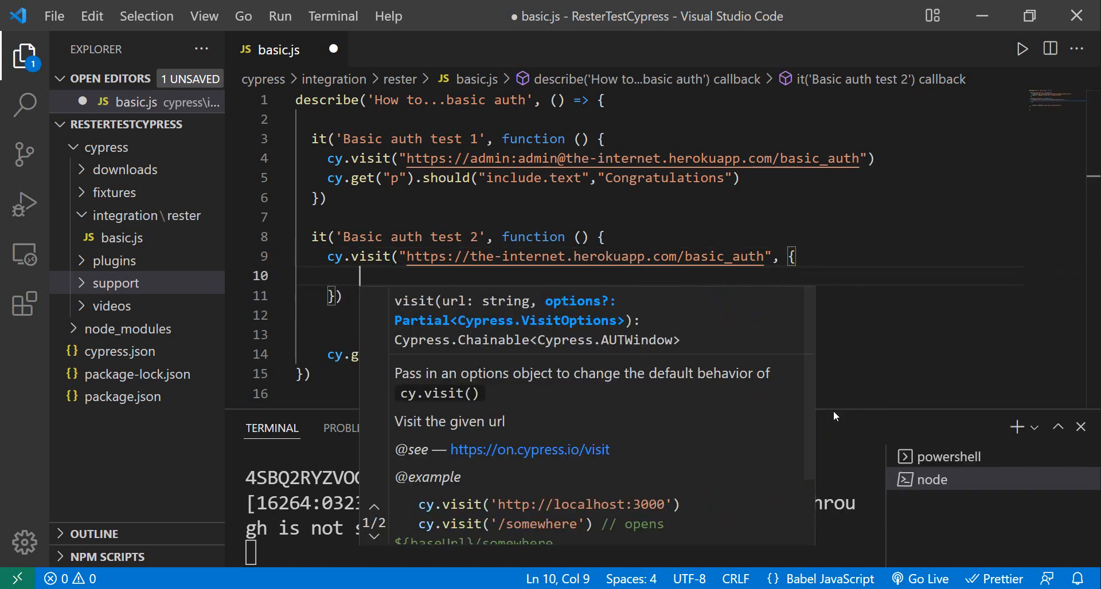
text(headers)
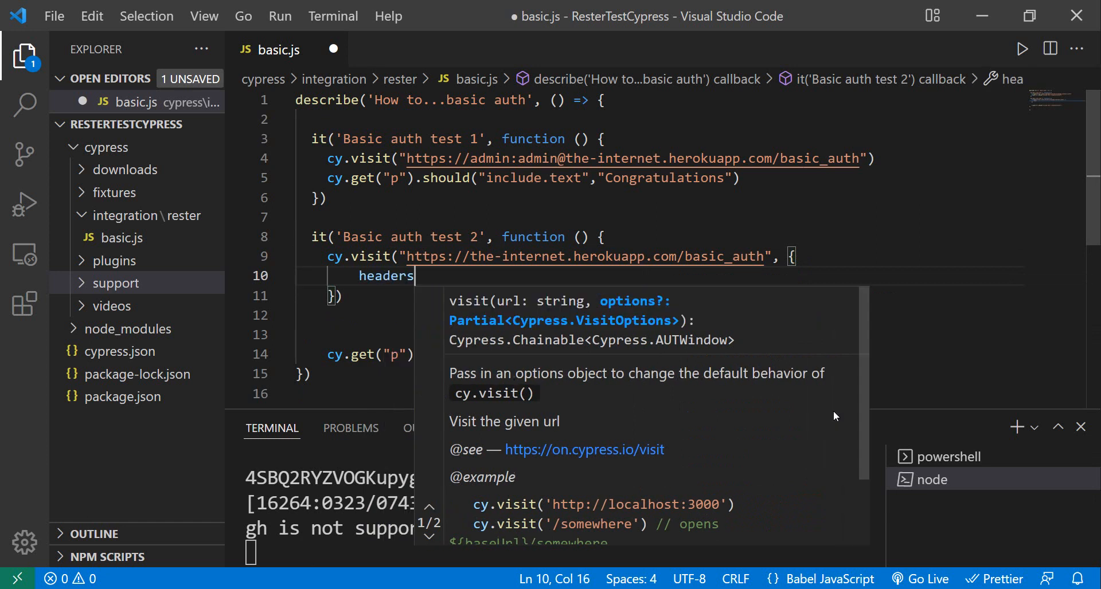
text(:)
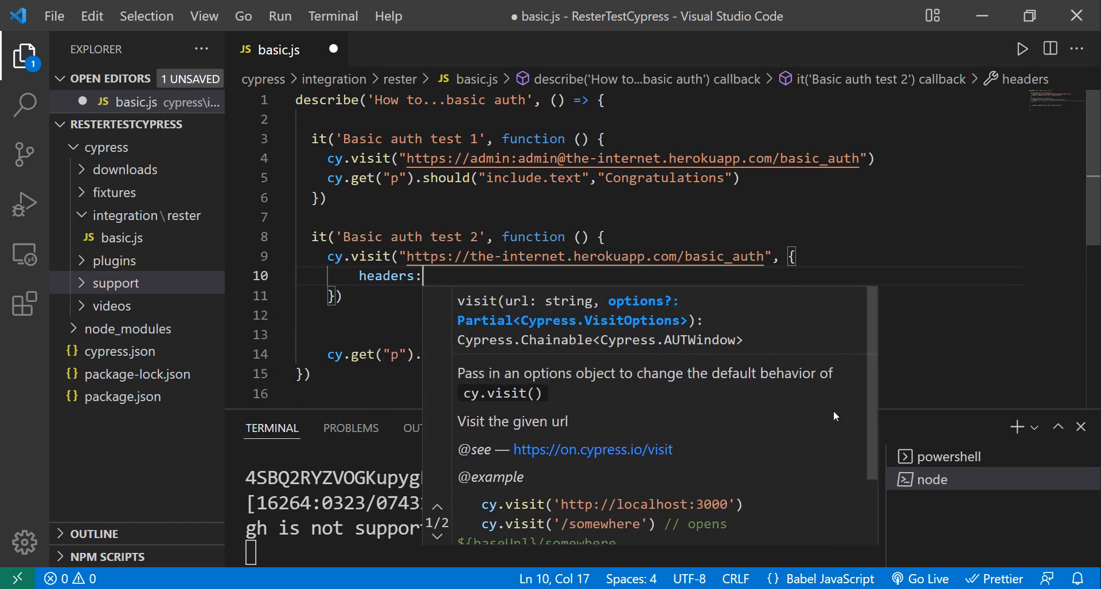
text({)
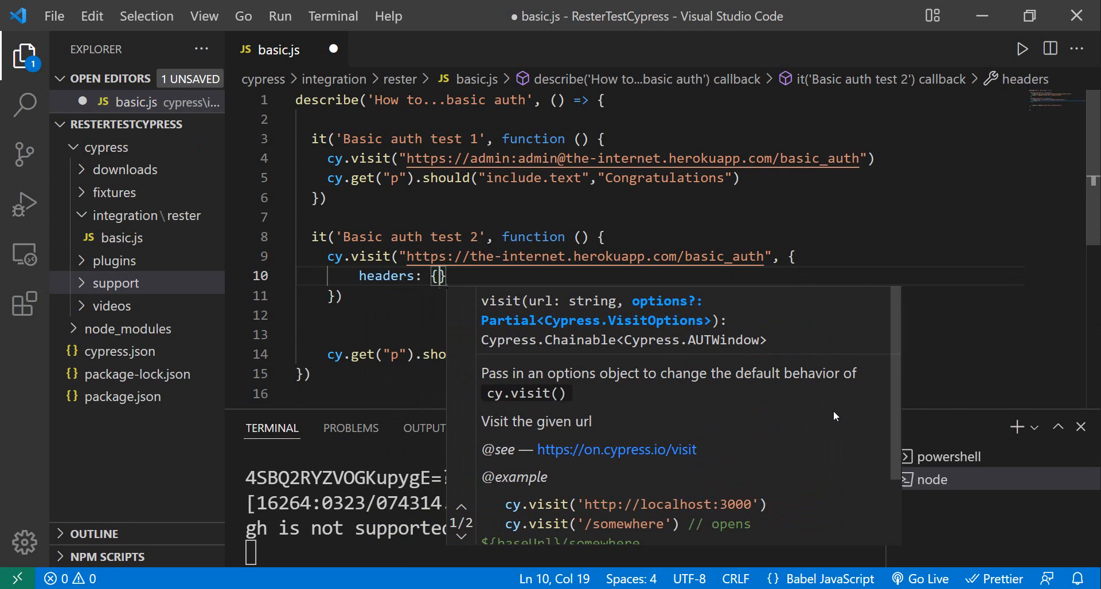
- Add an authorization entry with the placeholder value "Headers" inside headers
text(au)
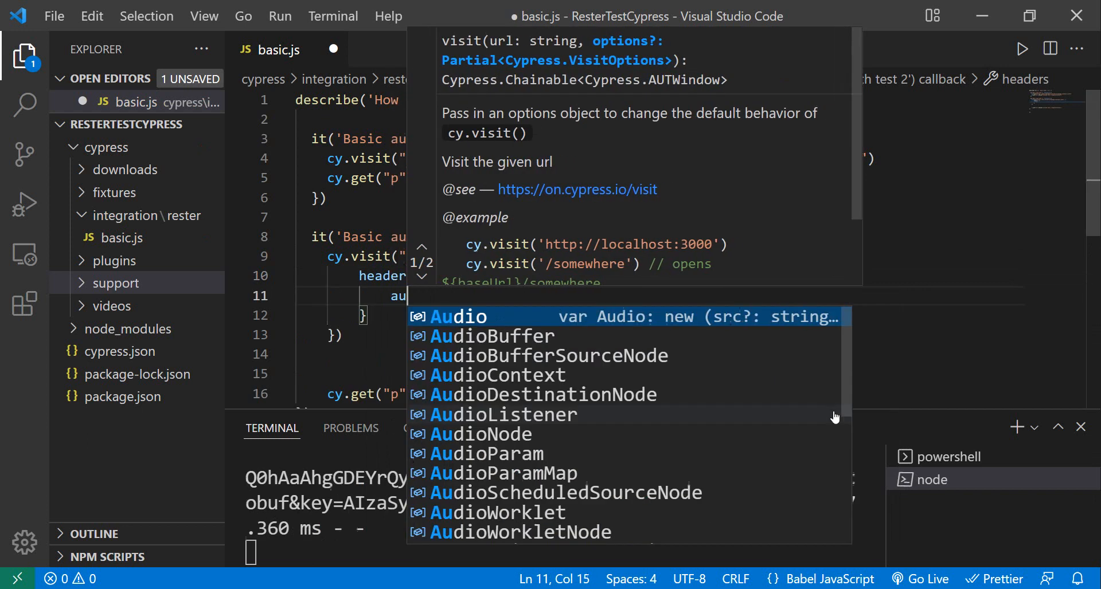
text(then)
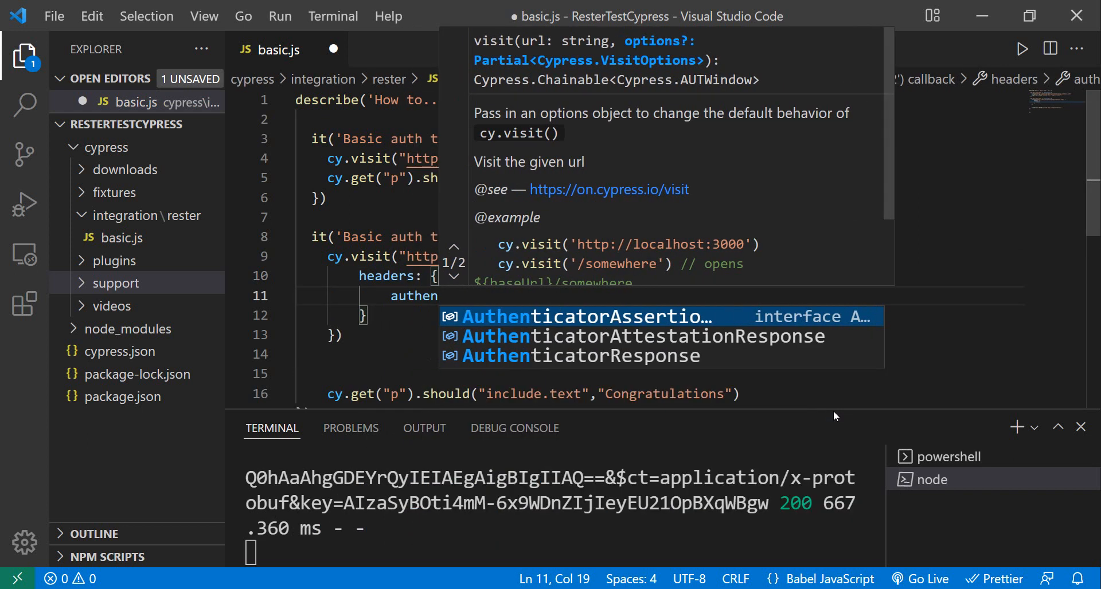
text(ficatio)
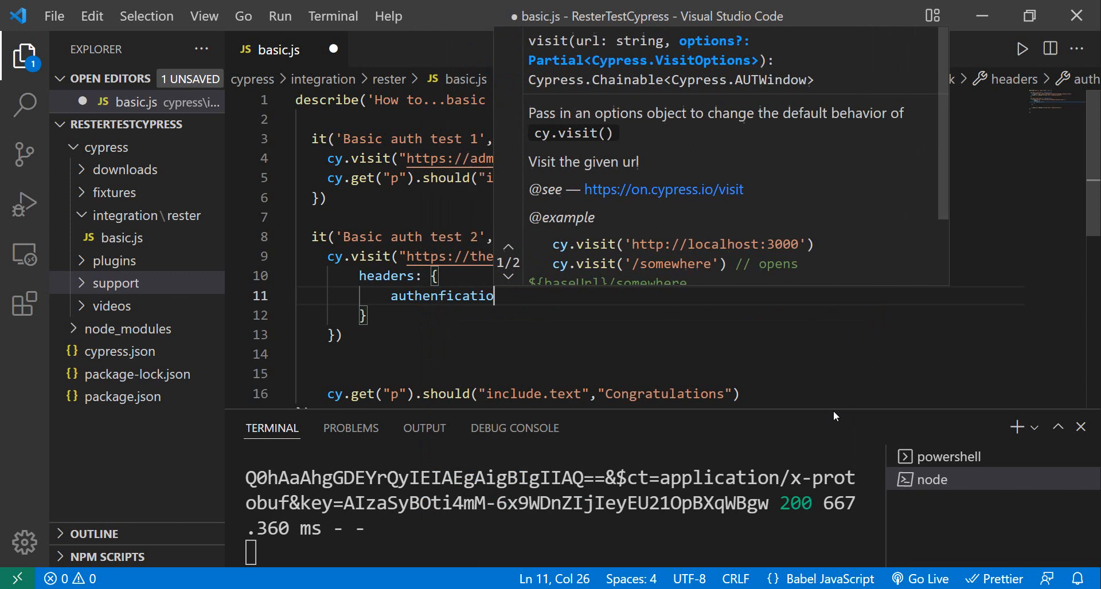
key(BackSpace)
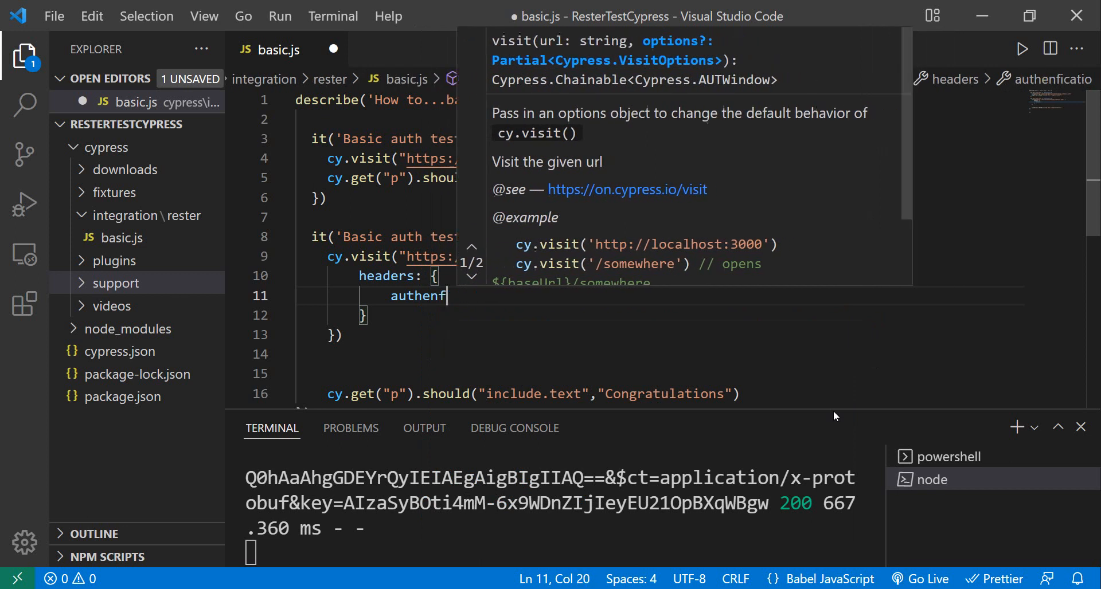
text(authori)
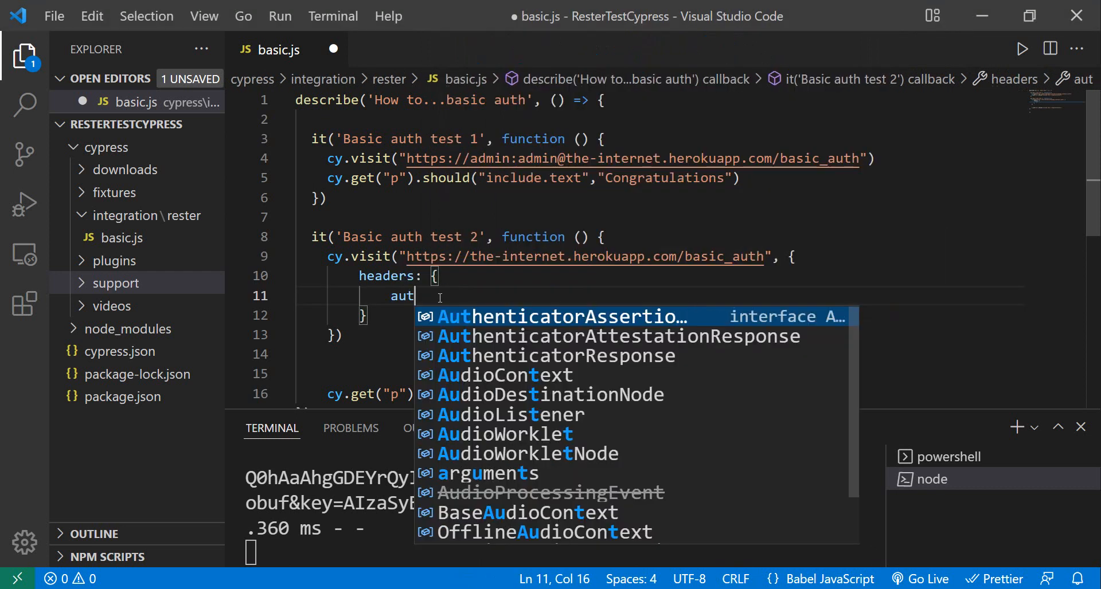
text(horizati)
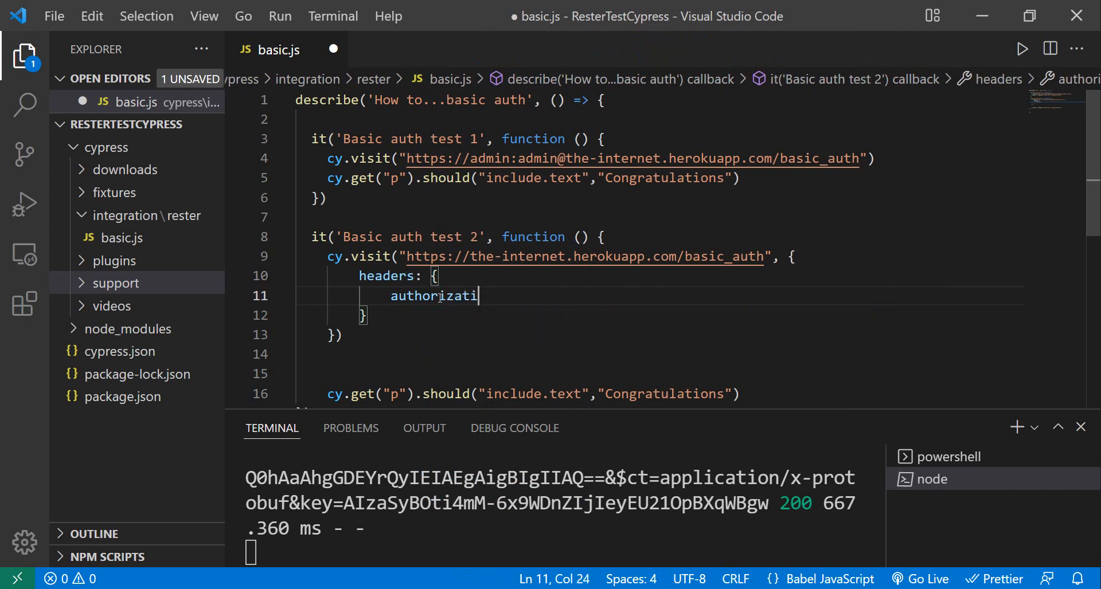
text(on)
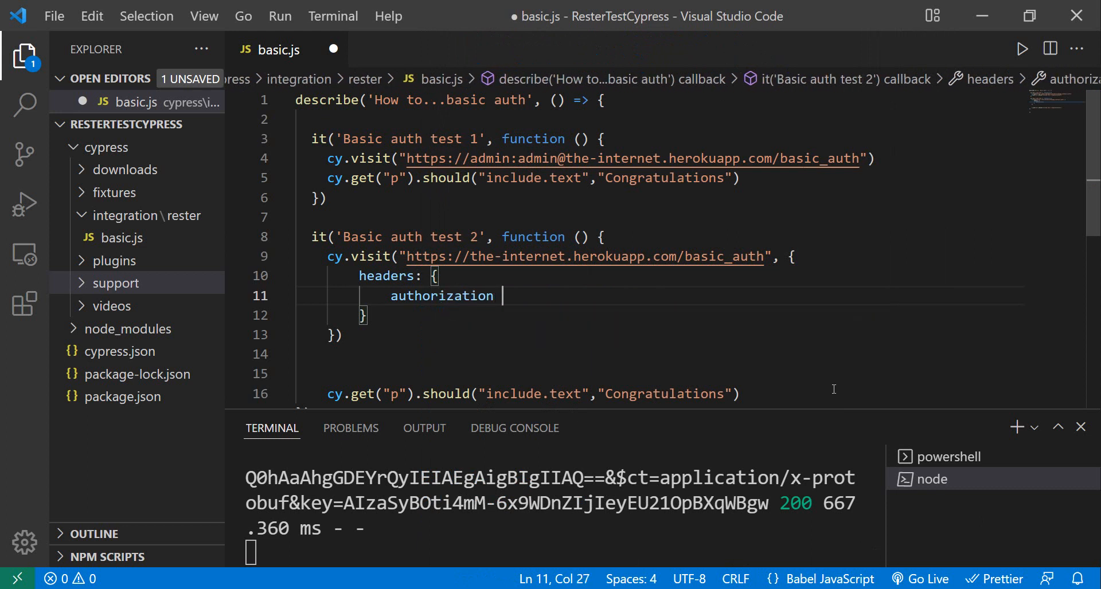
text(:"")
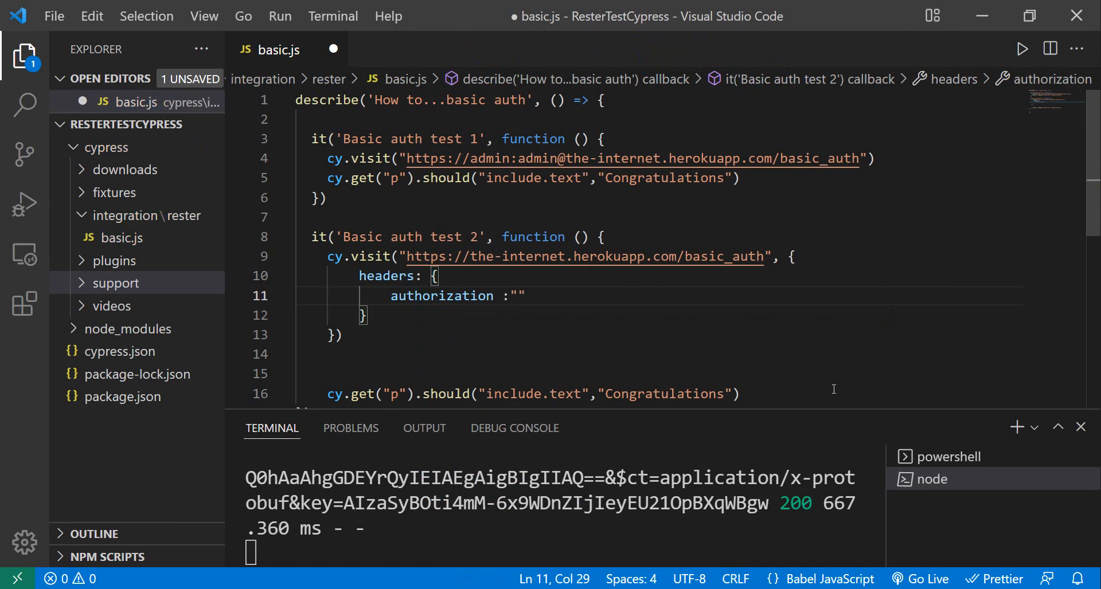
text(Headers)
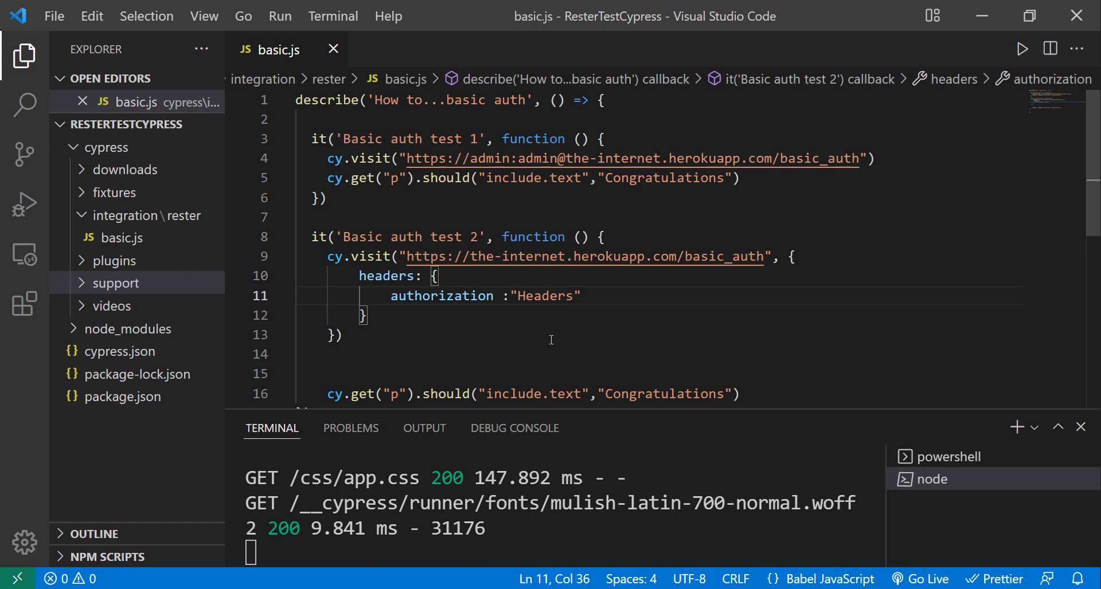
mouse_move(719, 313)
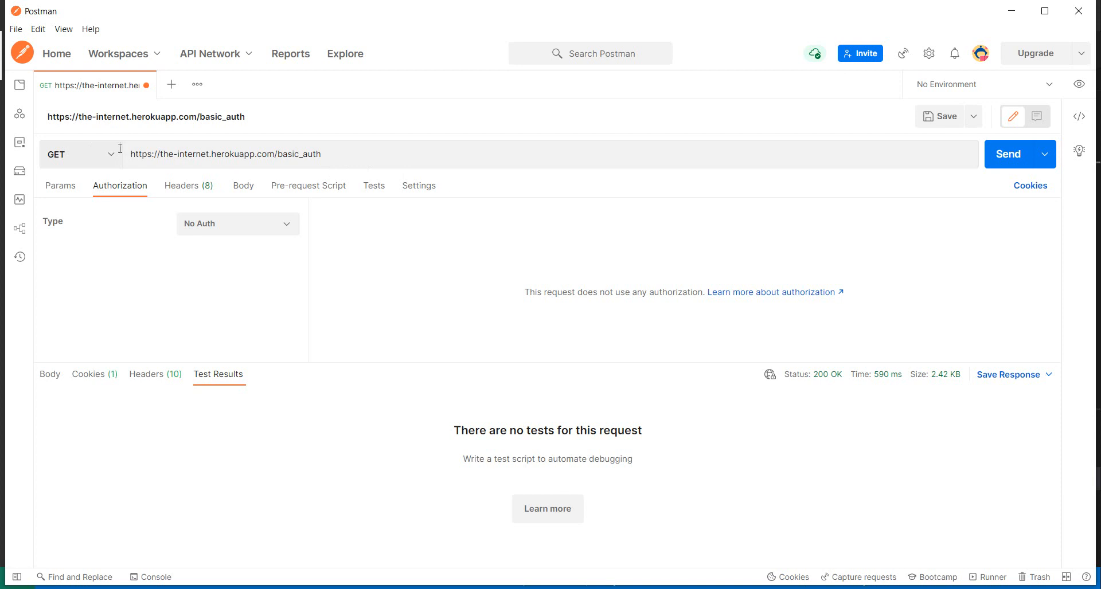
- Send the basic_auth request without credentials and inspect the 'Not authorized' response
click(1014, 154)
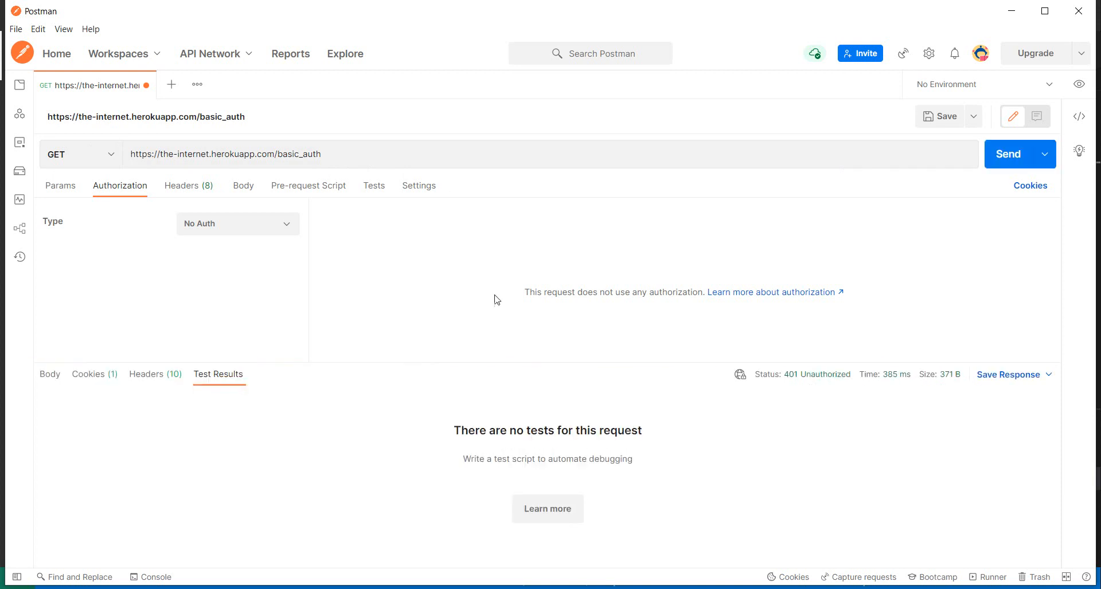
click(87, 374)
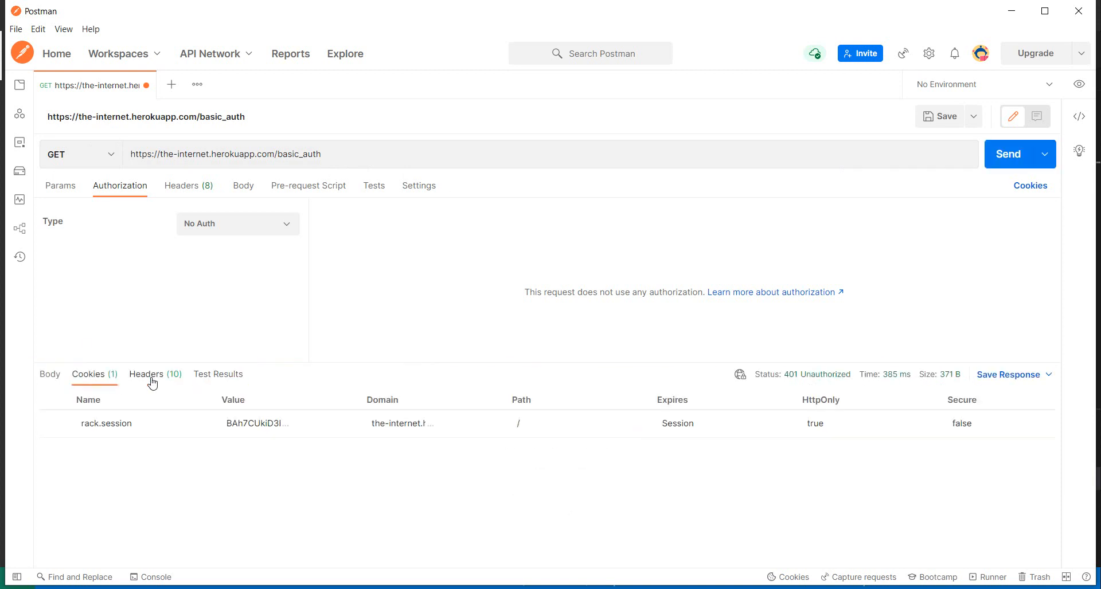
click(49, 373)
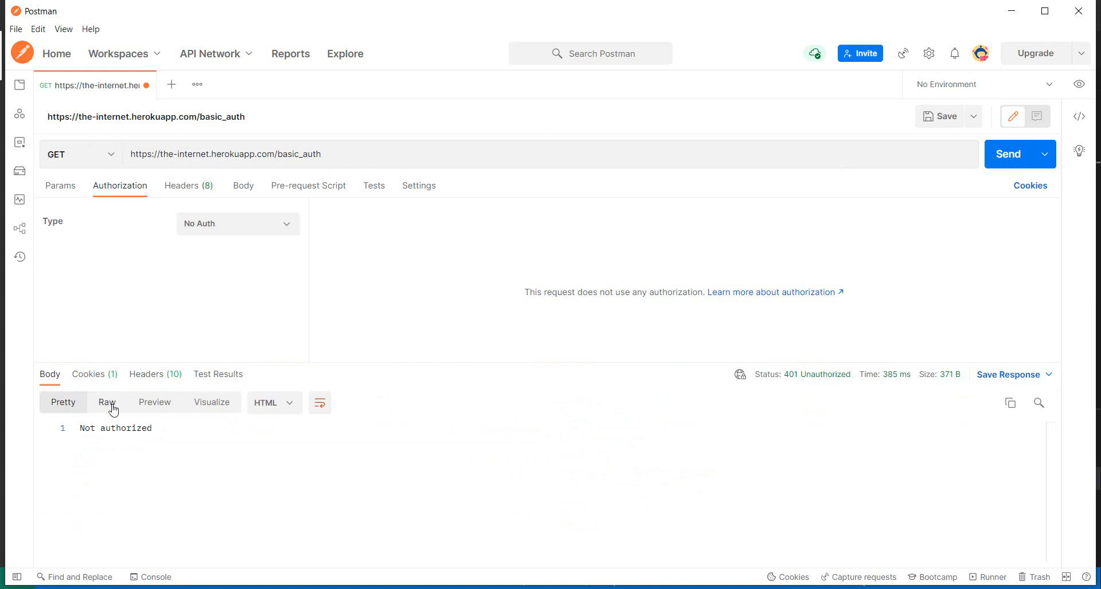
double_click(115, 428)
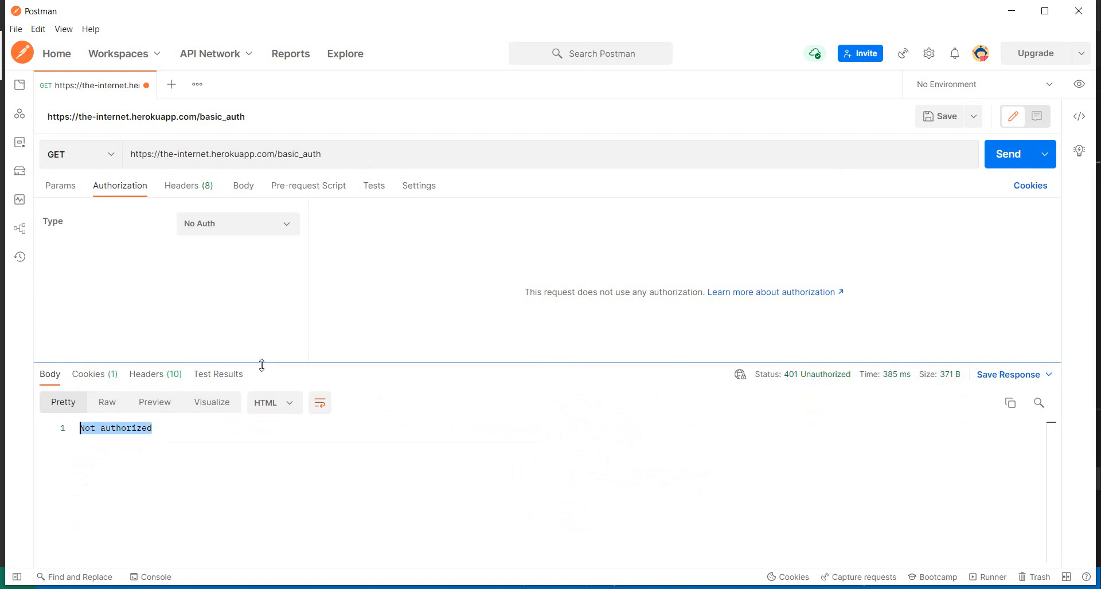
click(237, 224)
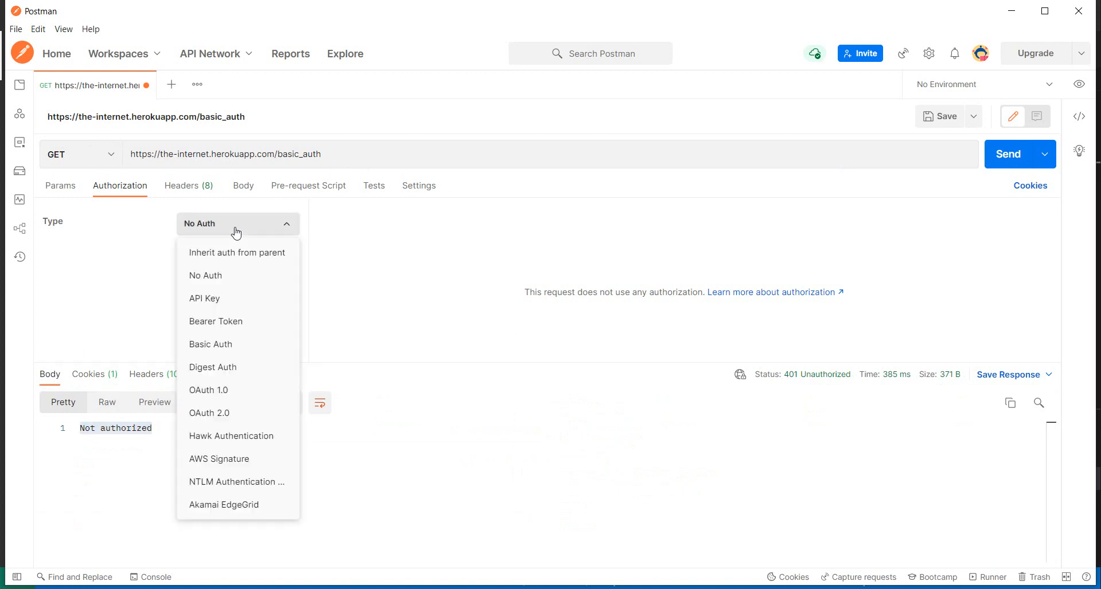
click(210, 344)
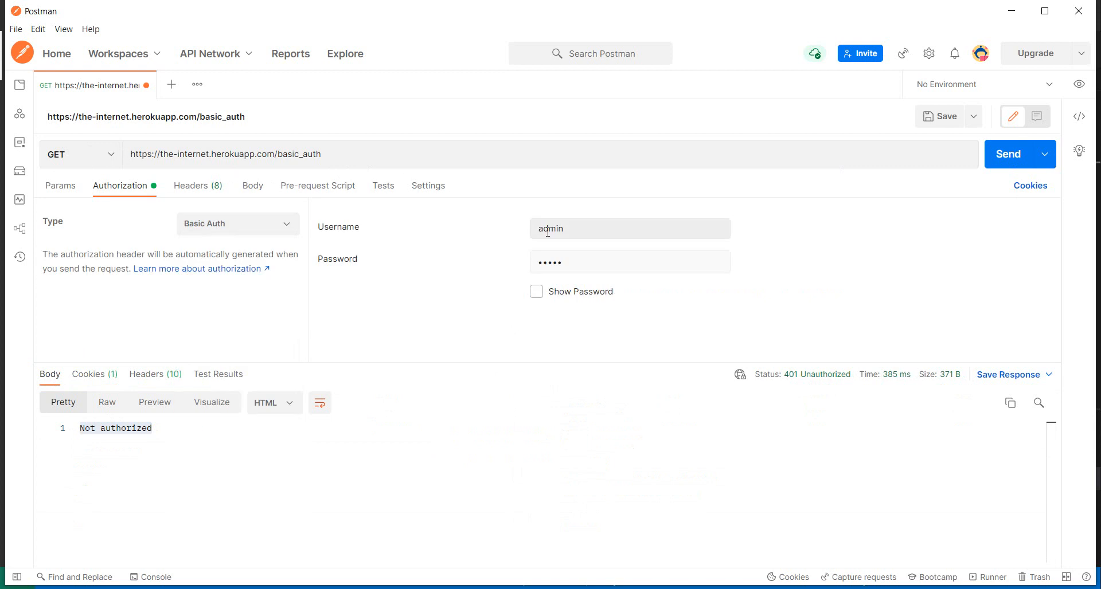
click(536, 291)
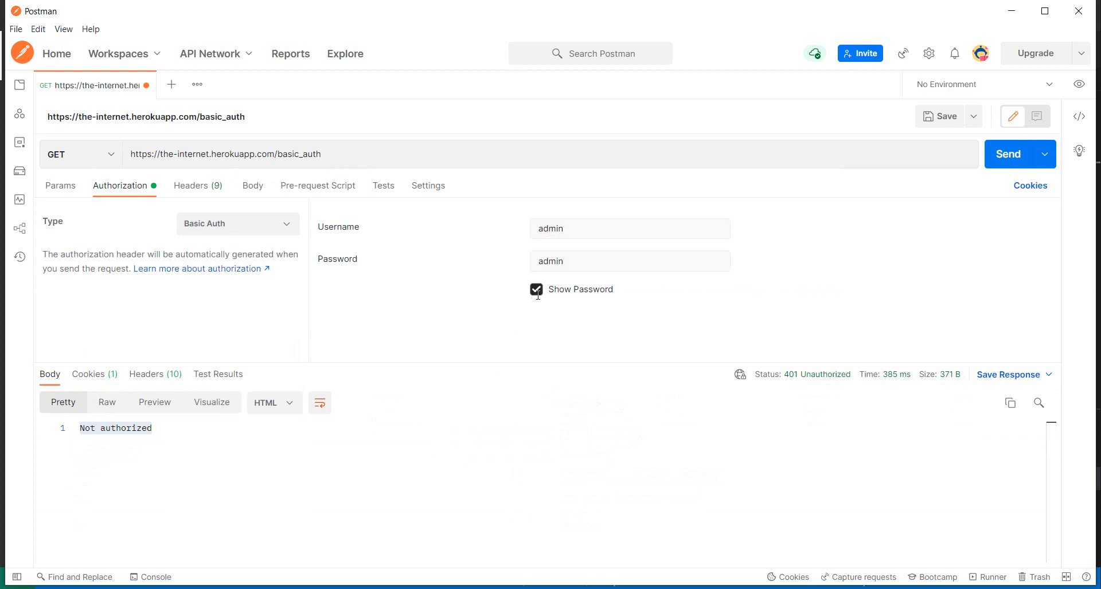
click(1009, 154)
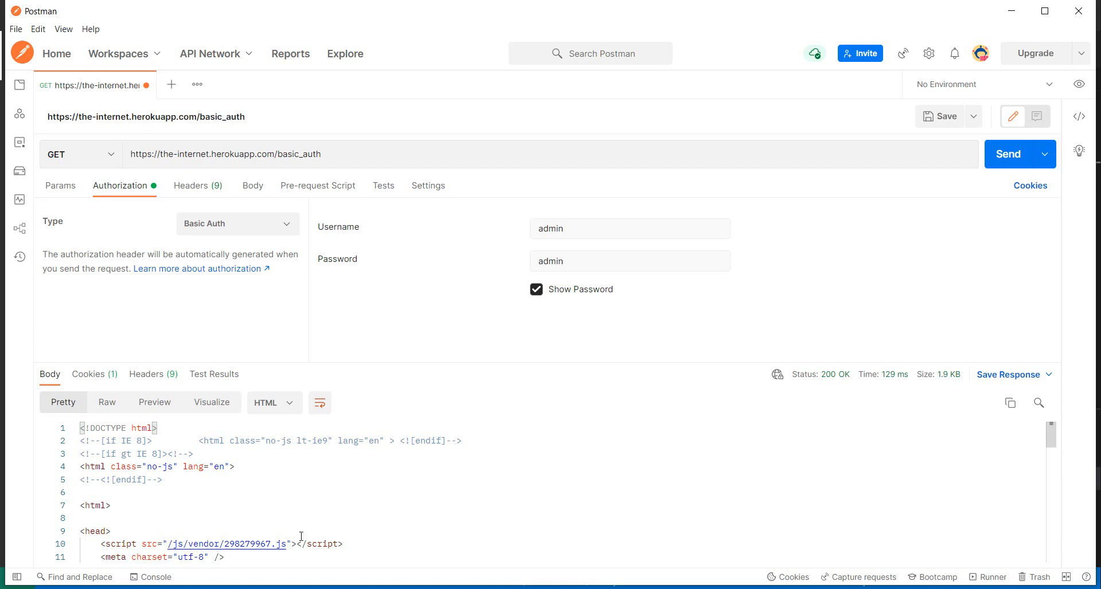
scroll(down, 3)
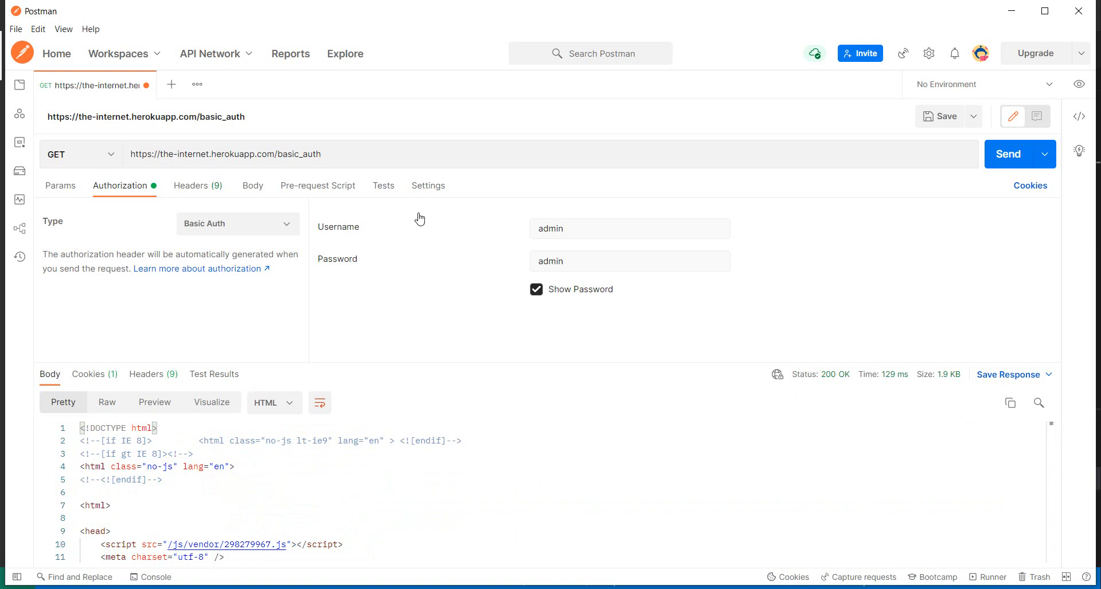
mouse_move(403, 348)
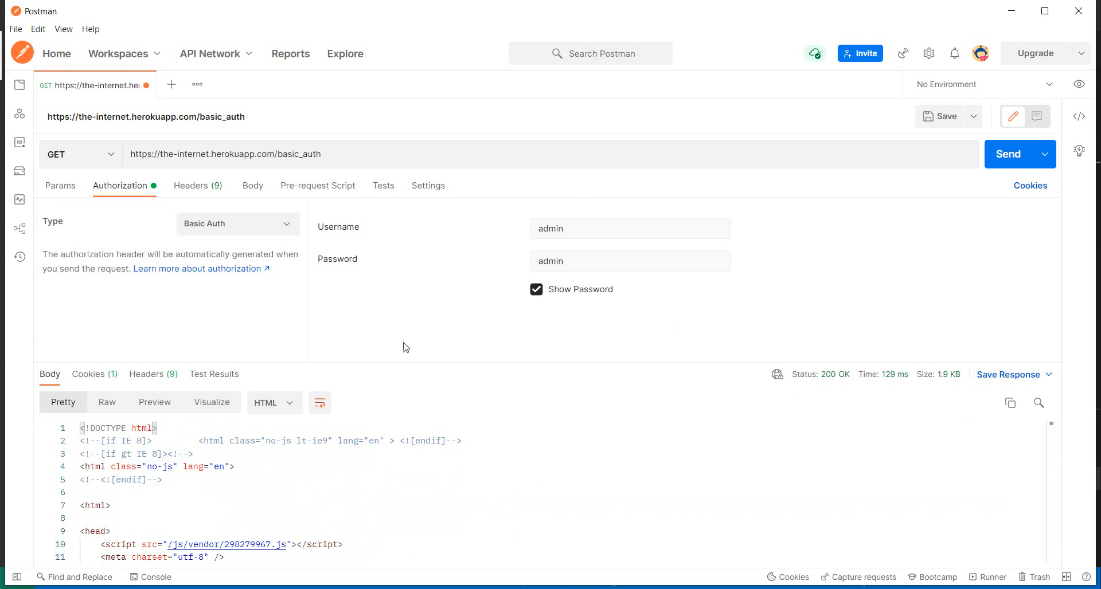
click(190, 185)
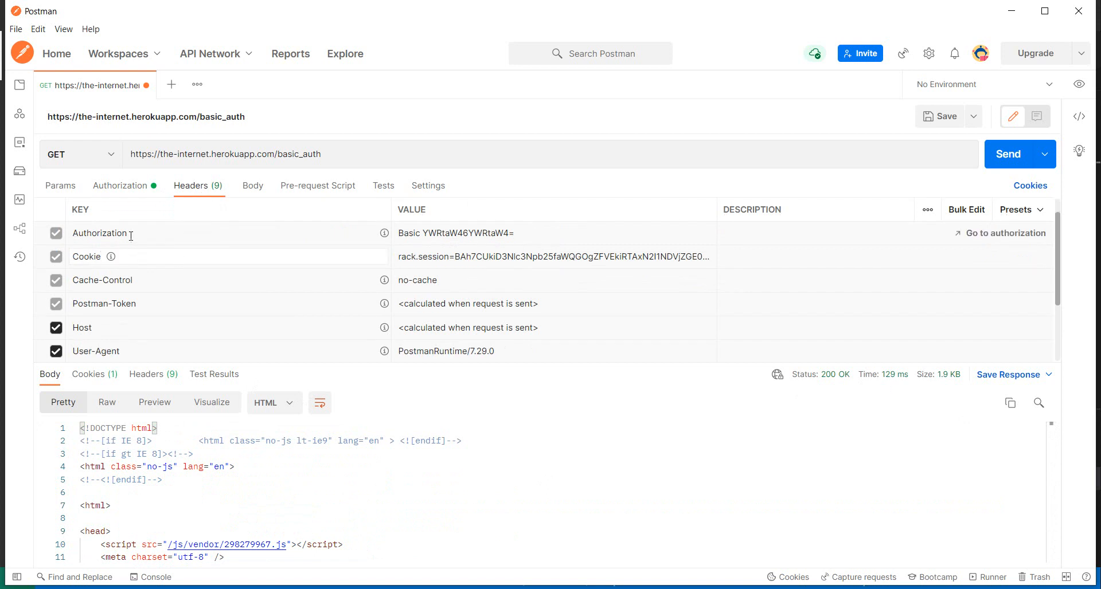
double_click(99, 233)
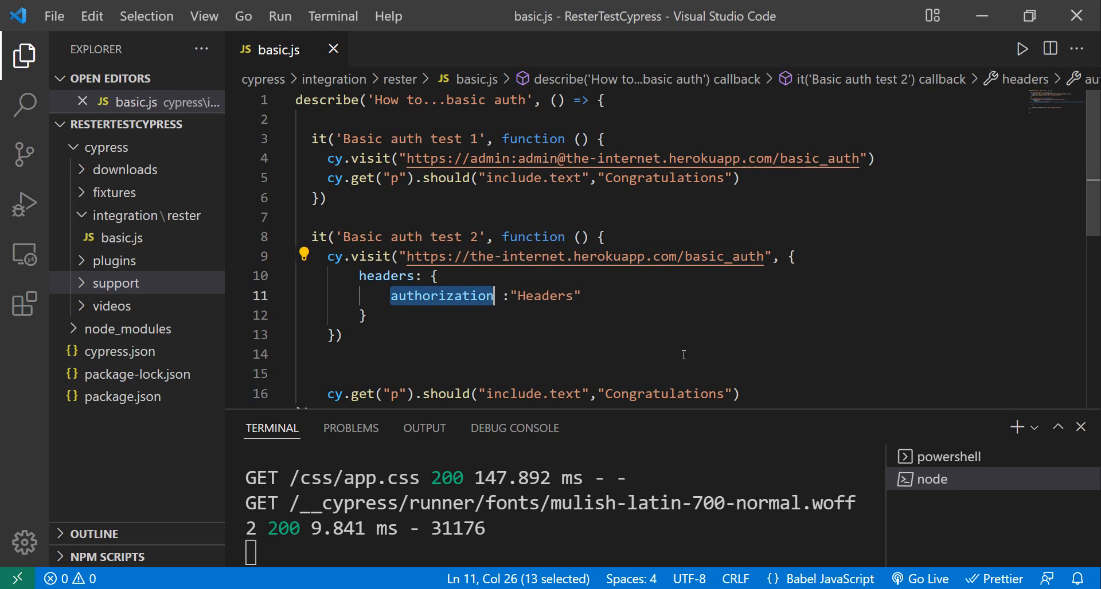
text(Authorization)
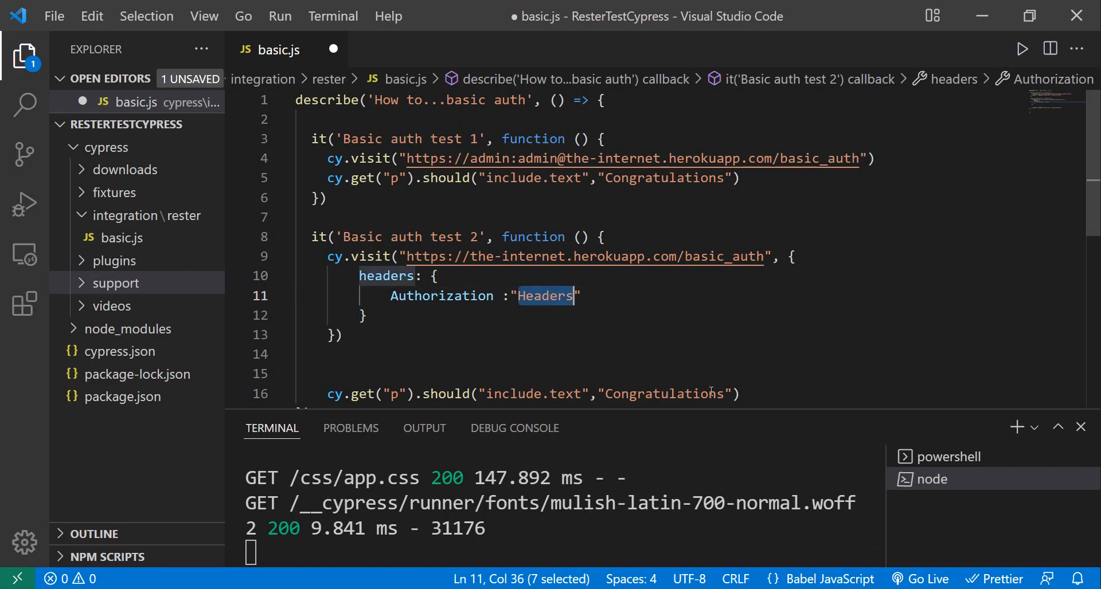
text(Basic YWRtaW46YWRtaW4=)
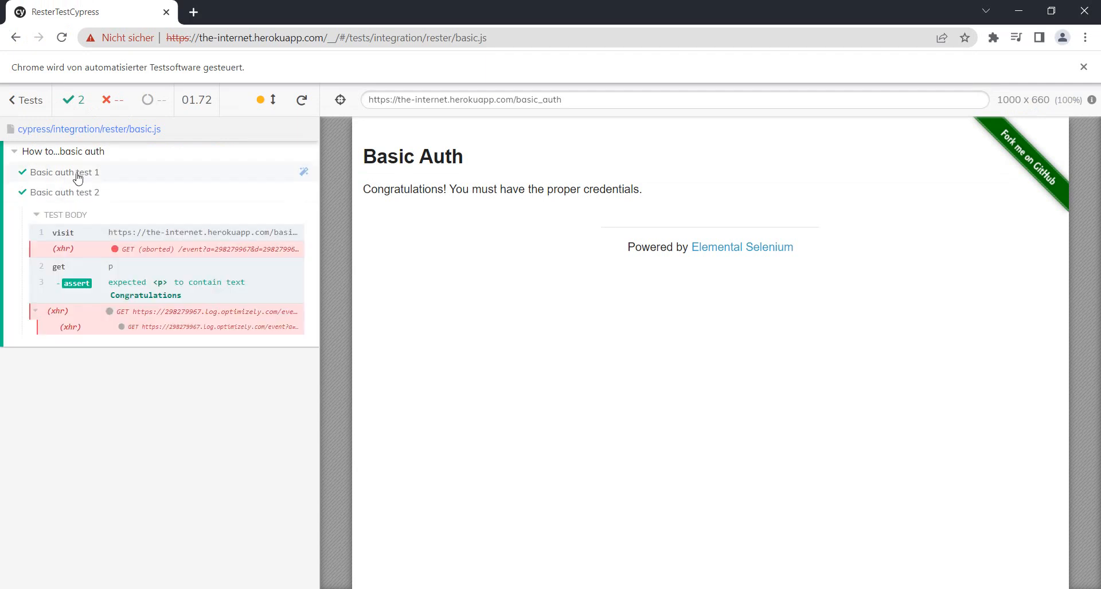
- Review the first Basic auth test's command log and pin its Congratulations assertion snapshot
click(66, 172)
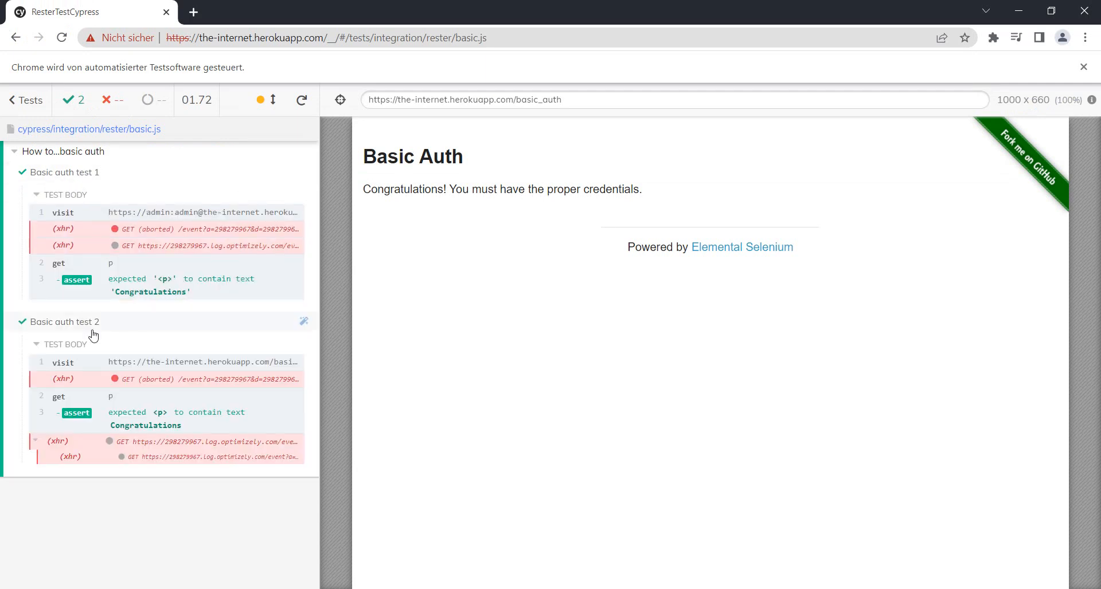
mouse_move(81, 348)
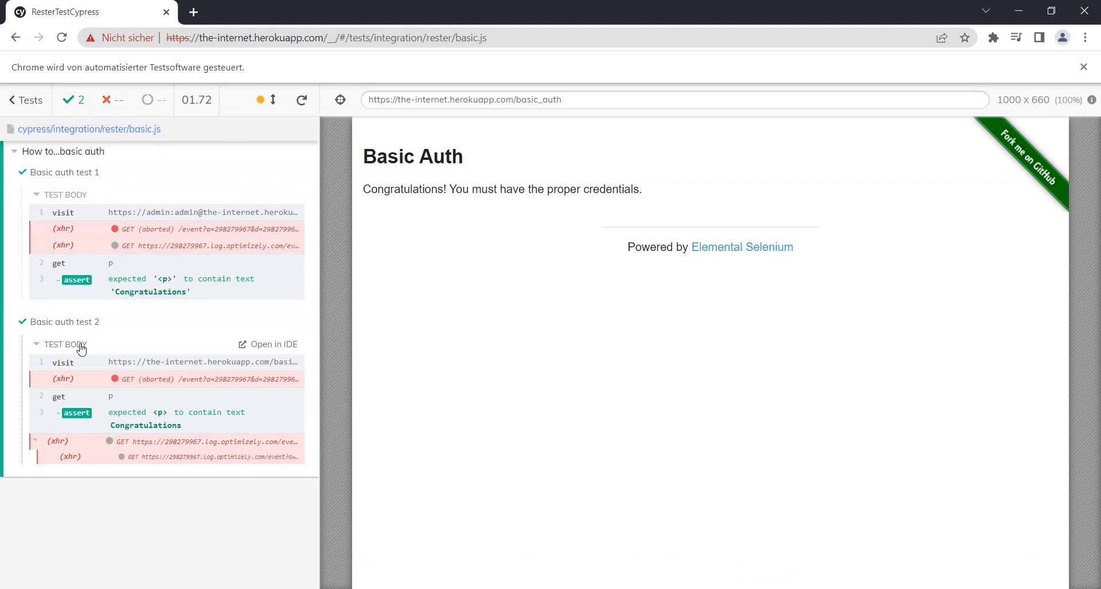
click(66, 172)
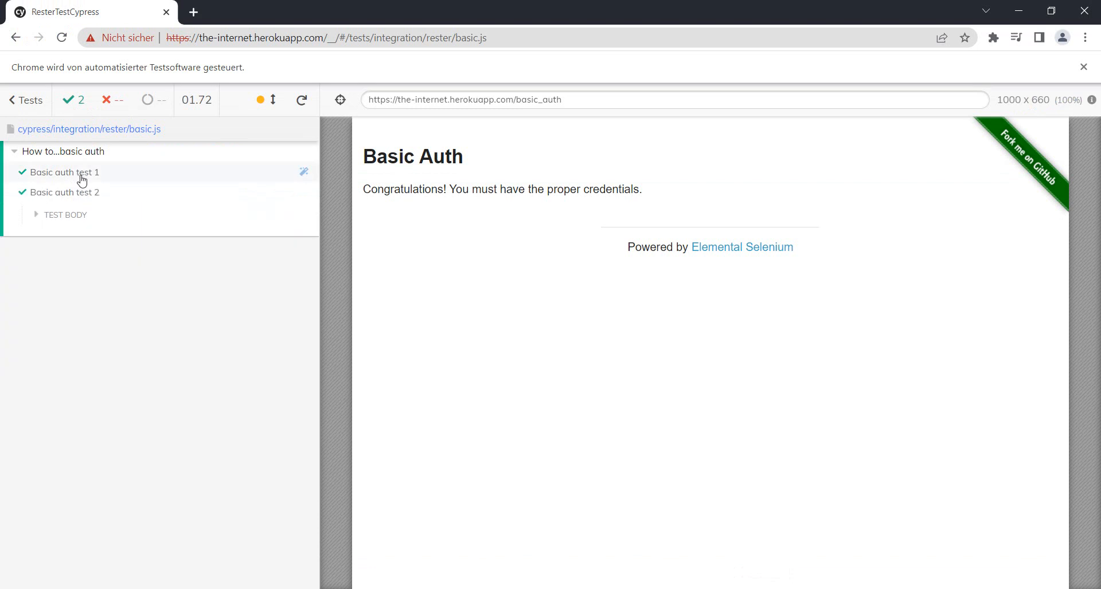
click(65, 172)
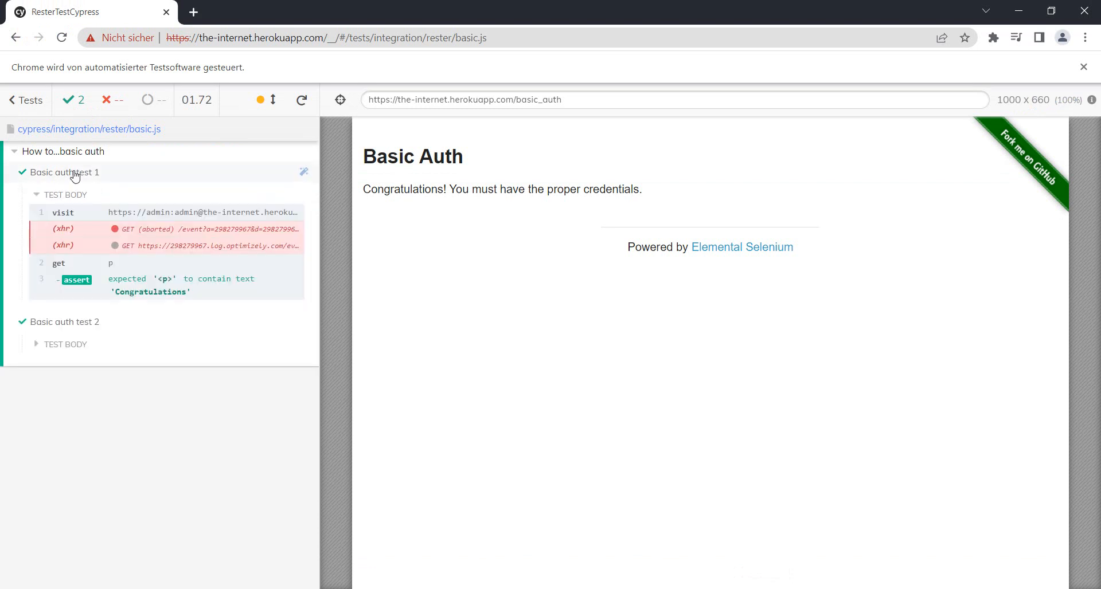
click(77, 280)
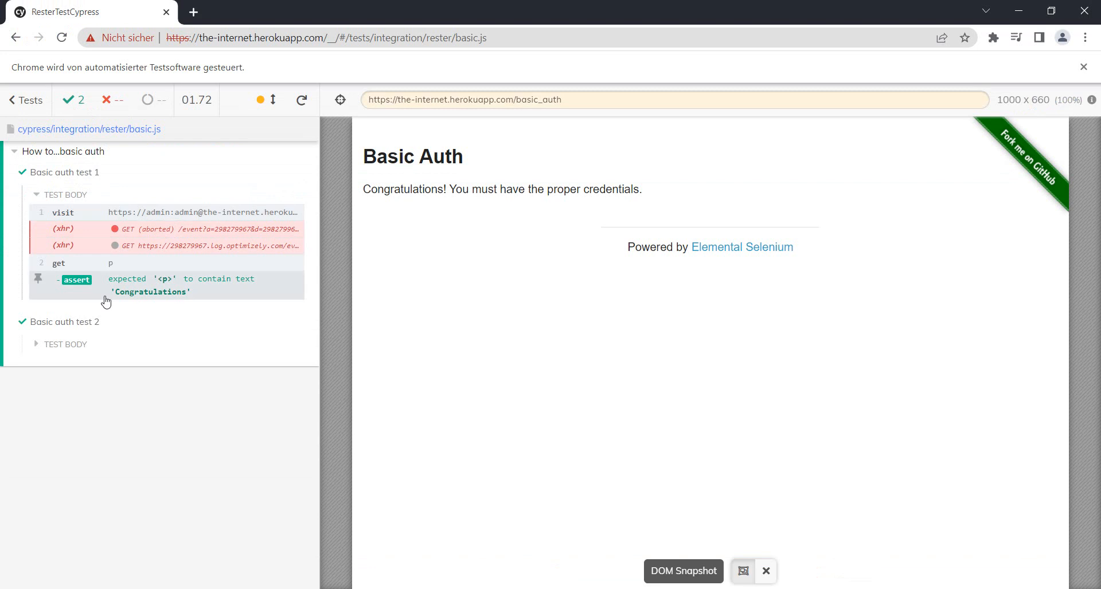